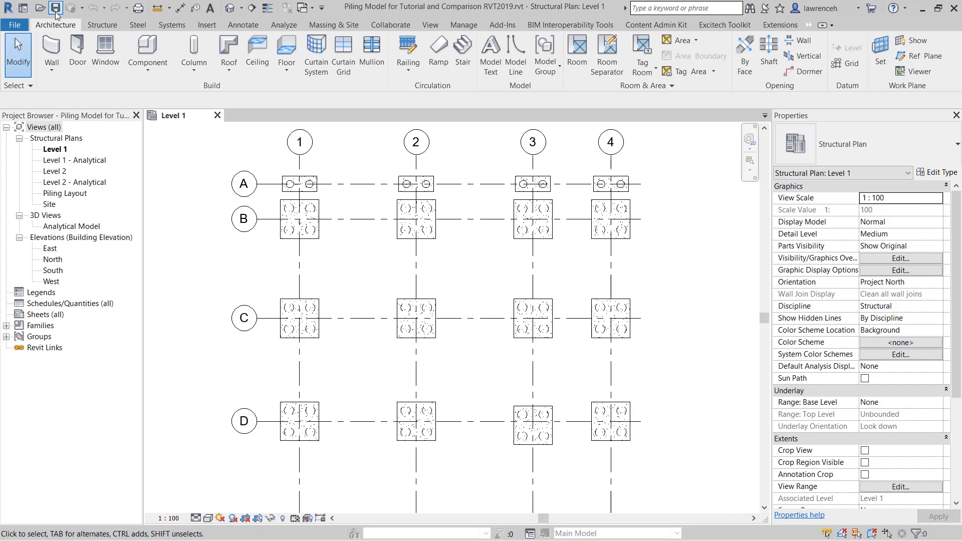
# Show the Excitech Toolkit ribbon commands while on the Level 1 structural plan
pyautogui.click(725, 24)
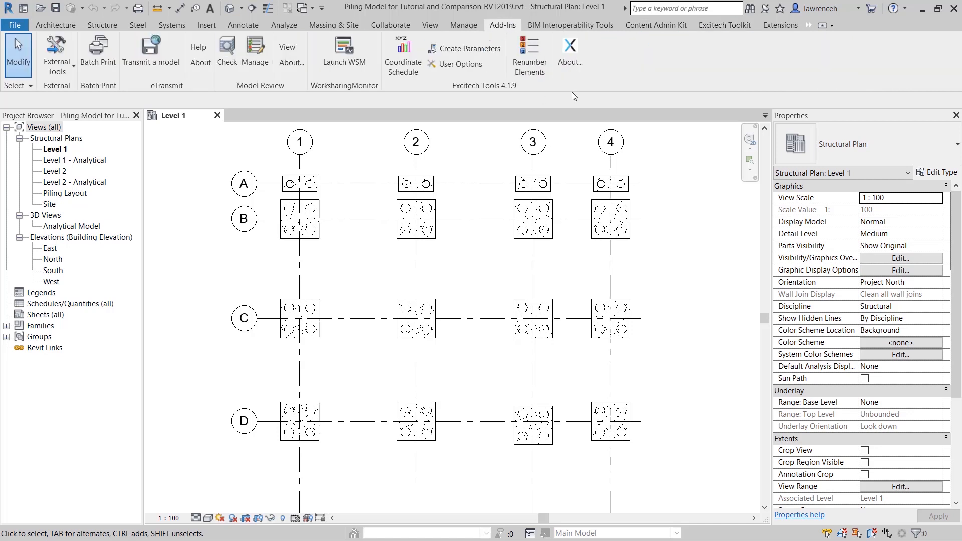
pyautogui.click(725, 25)
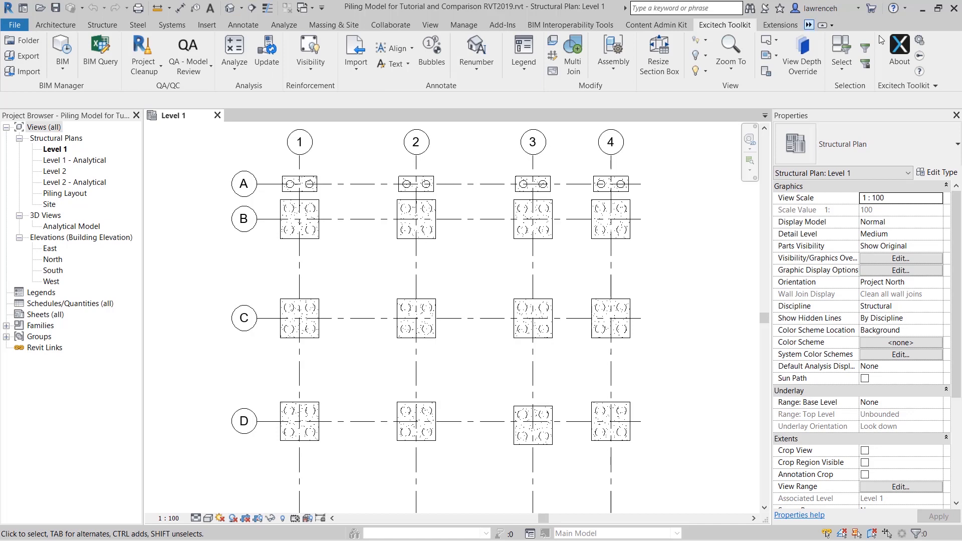
pyautogui.moveTo(503, 107)
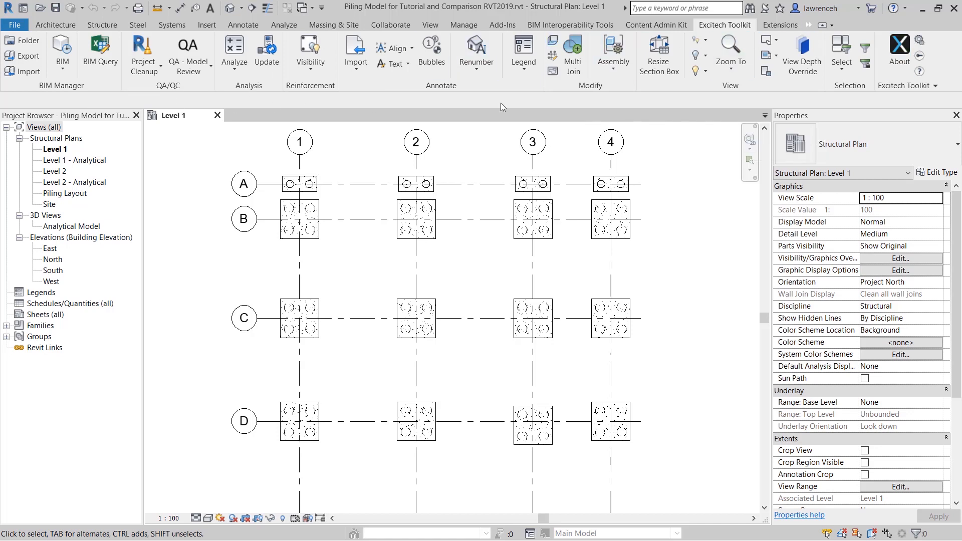
pyautogui.moveTo(363, 114)
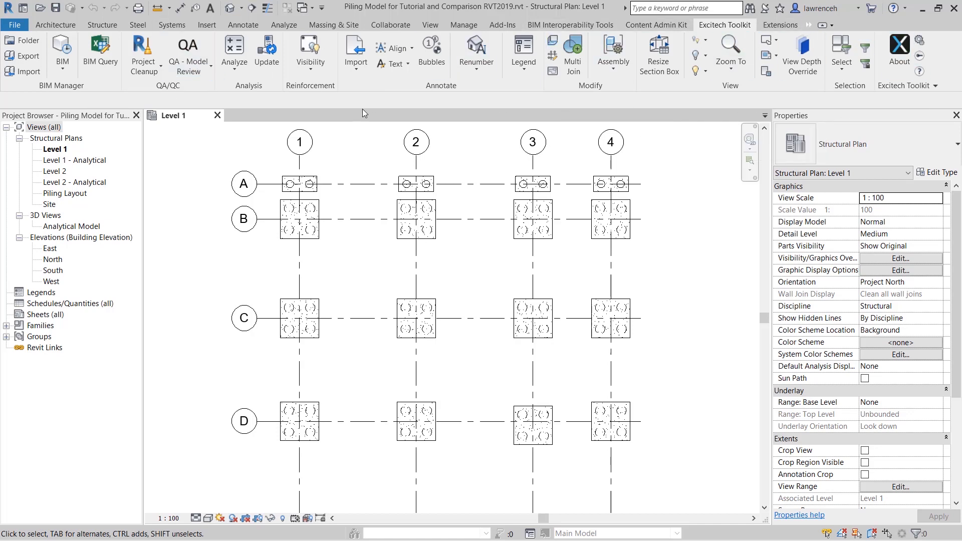
pyautogui.moveTo(656, 239)
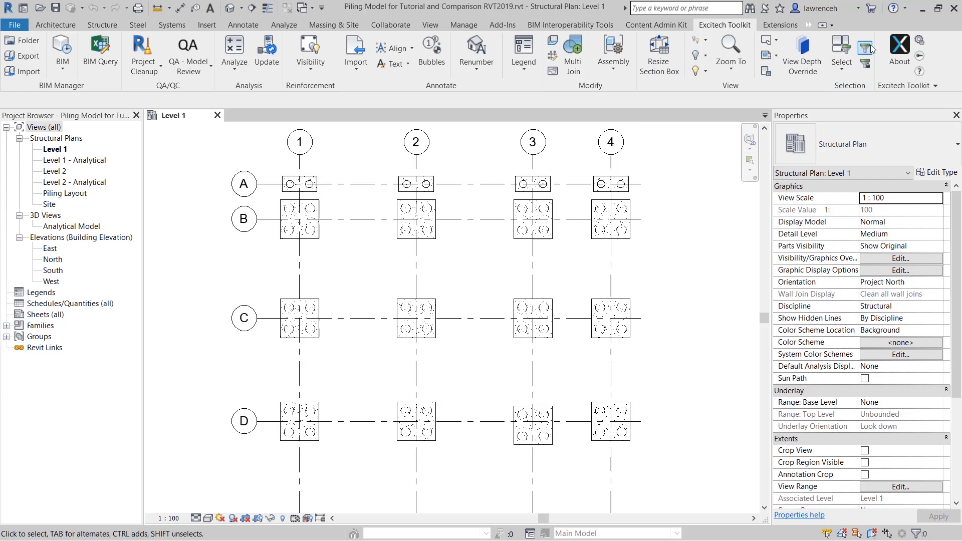
pyautogui.moveTo(866, 48)
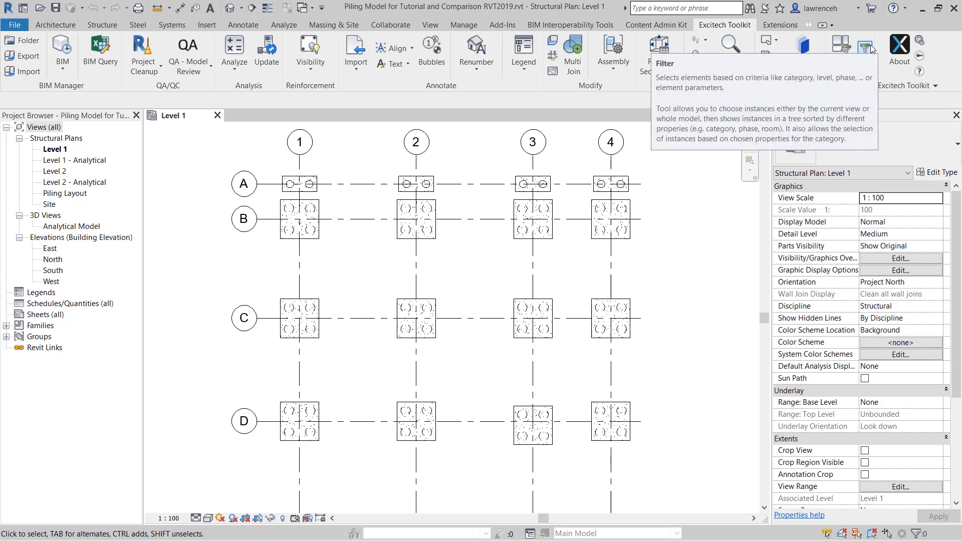
# Filter the active view to Structural Foundations > Pile-Steel Pipe, selecting all 56 piles
pyautogui.click(865, 47)
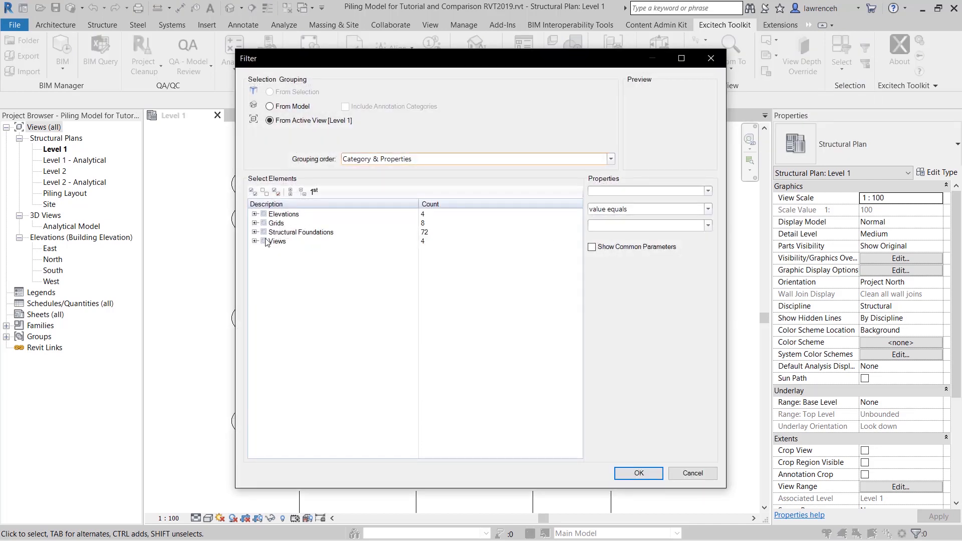
pyautogui.click(255, 232)
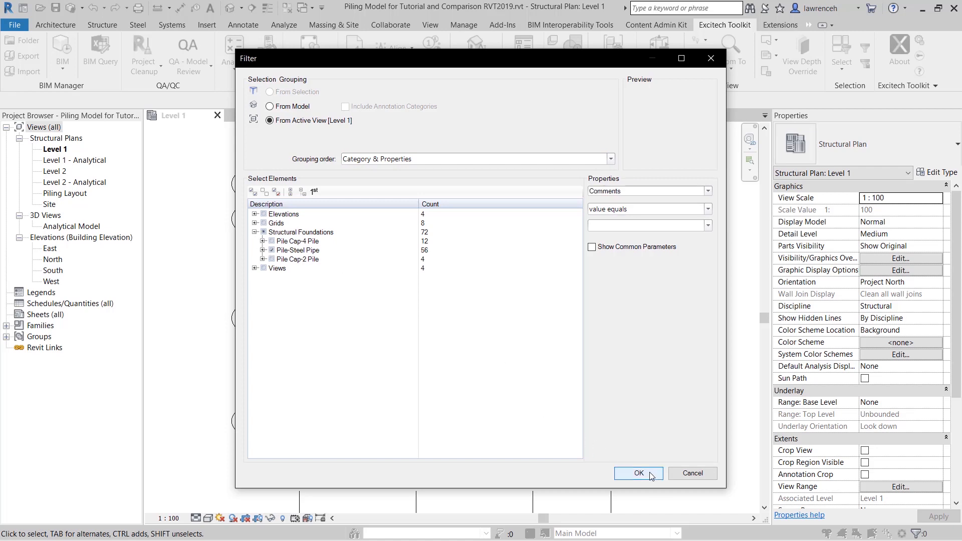
pyautogui.click(638, 473)
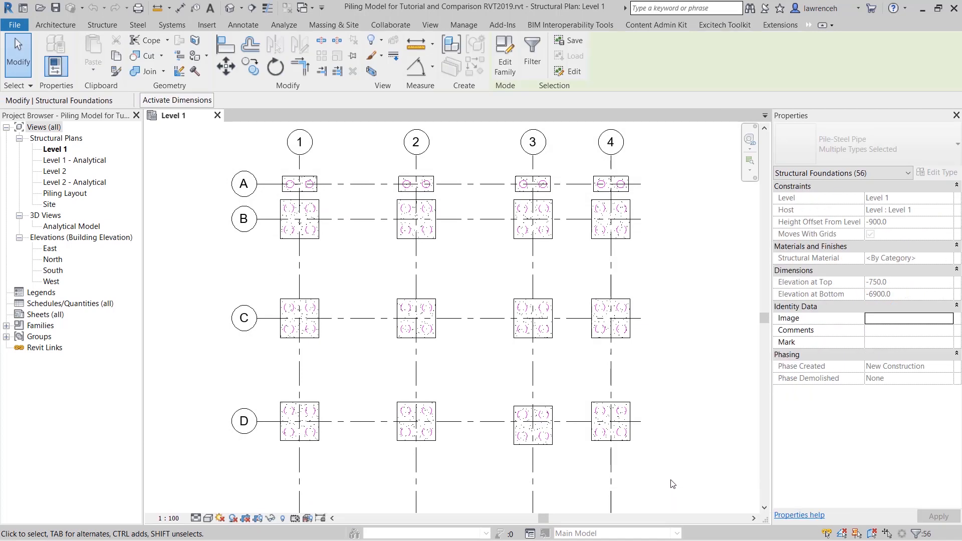
pyautogui.click(725, 24)
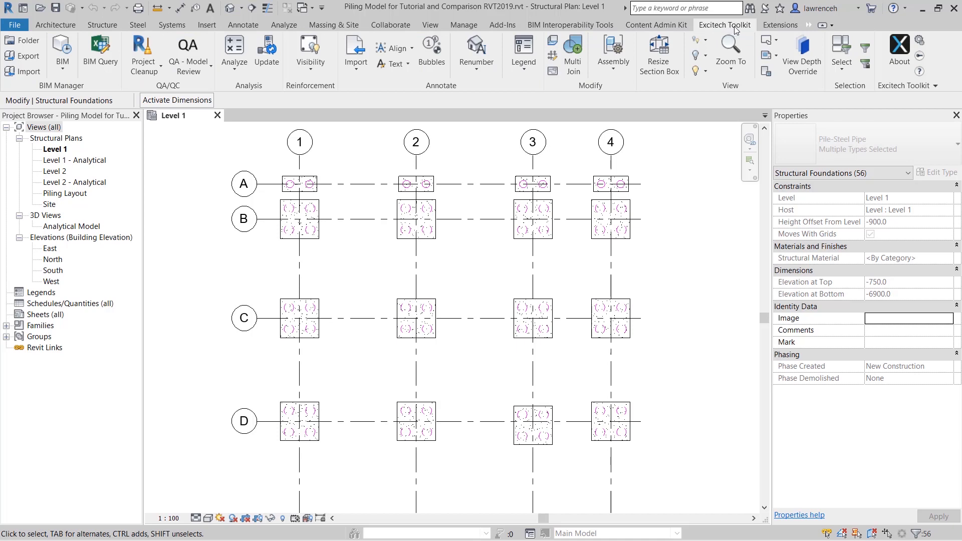
pyautogui.moveTo(319, 115)
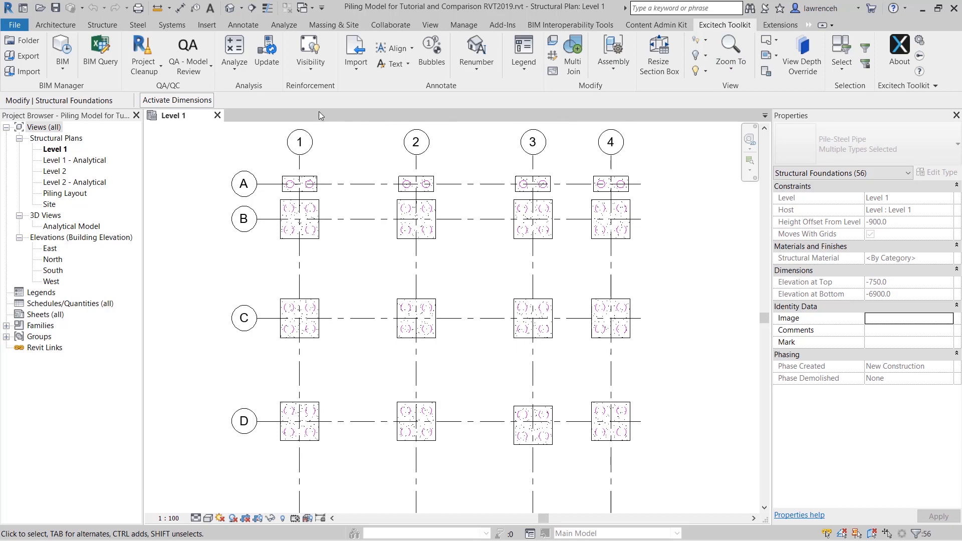
# Run Analyze > Insertion from the Survey Point to write pile X/Y/Z coordinates, then deselect
pyautogui.click(233, 50)
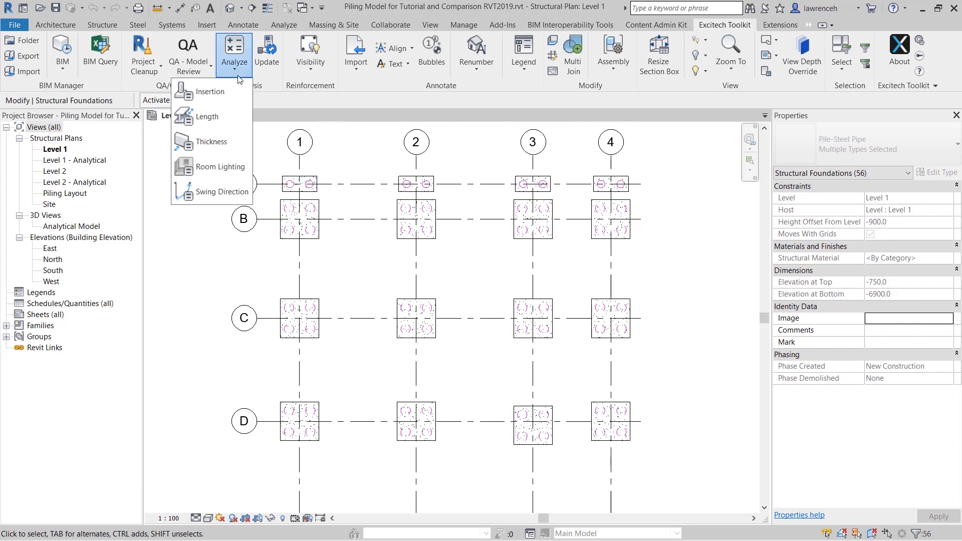
pyautogui.moveTo(210, 91)
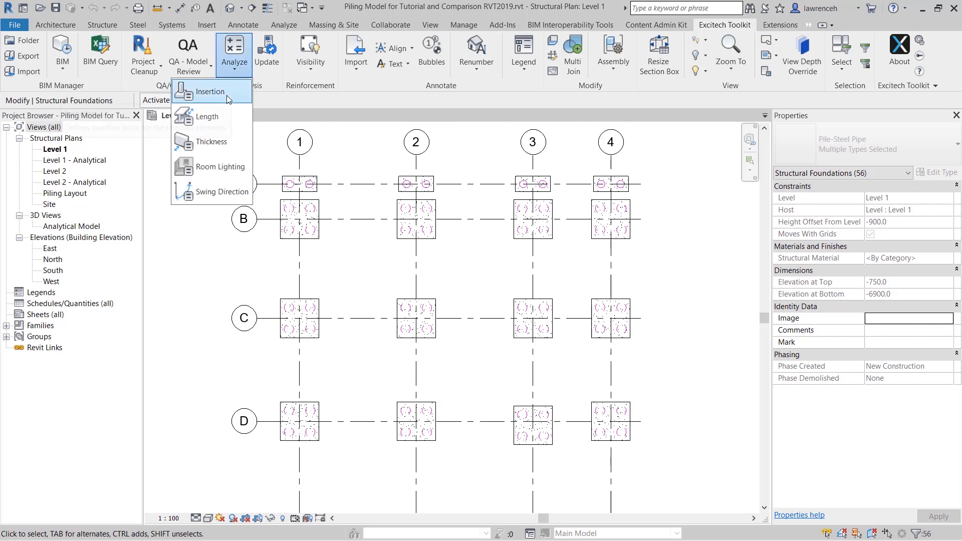
pyautogui.click(211, 92)
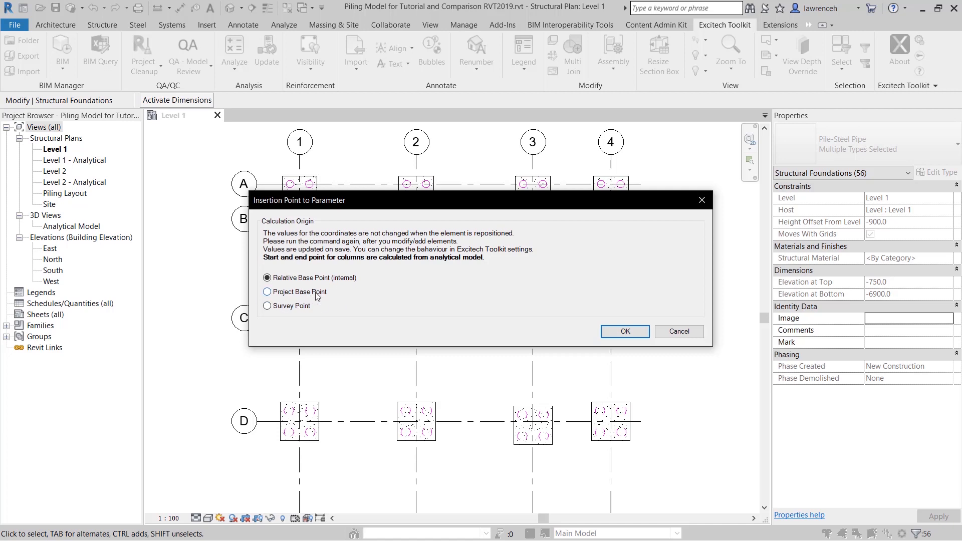
pyautogui.click(267, 306)
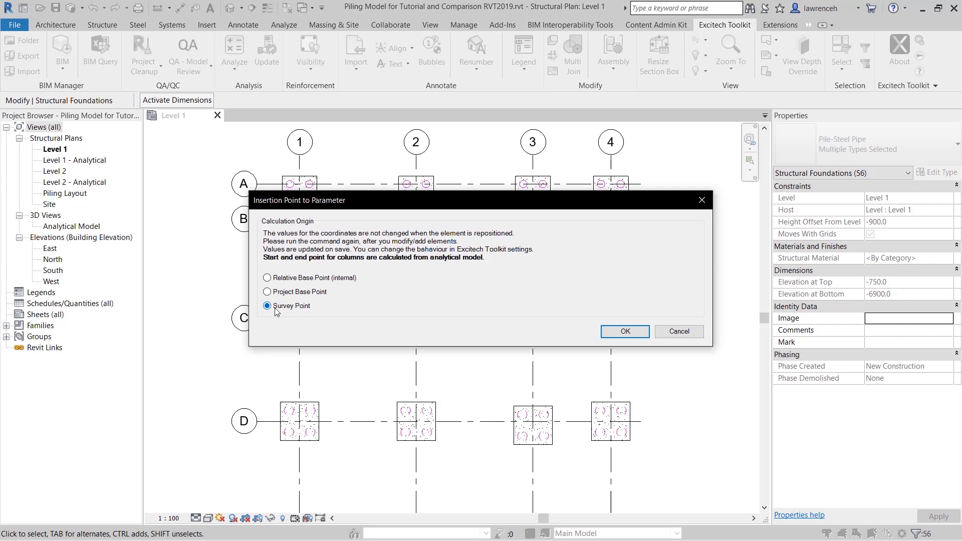
pyautogui.click(624, 331)
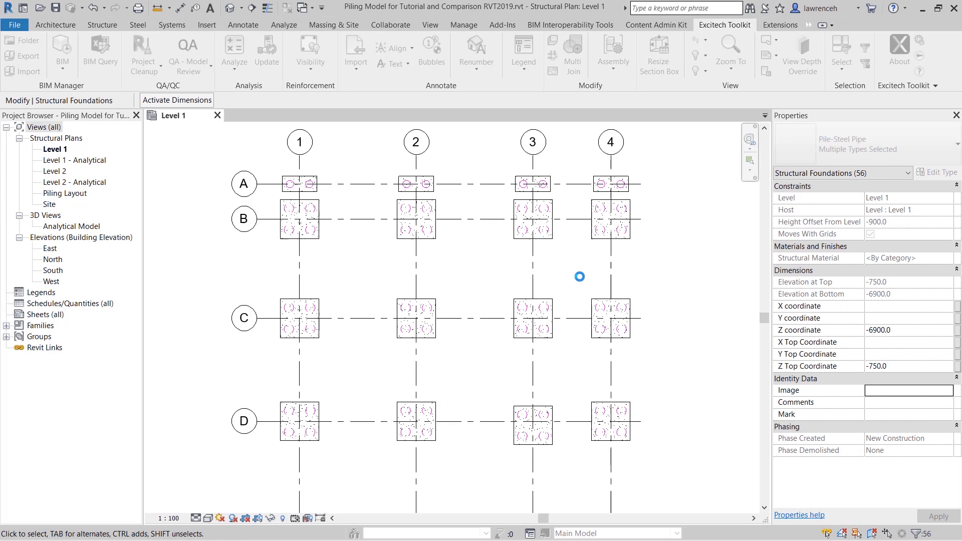
pyautogui.click(577, 276)
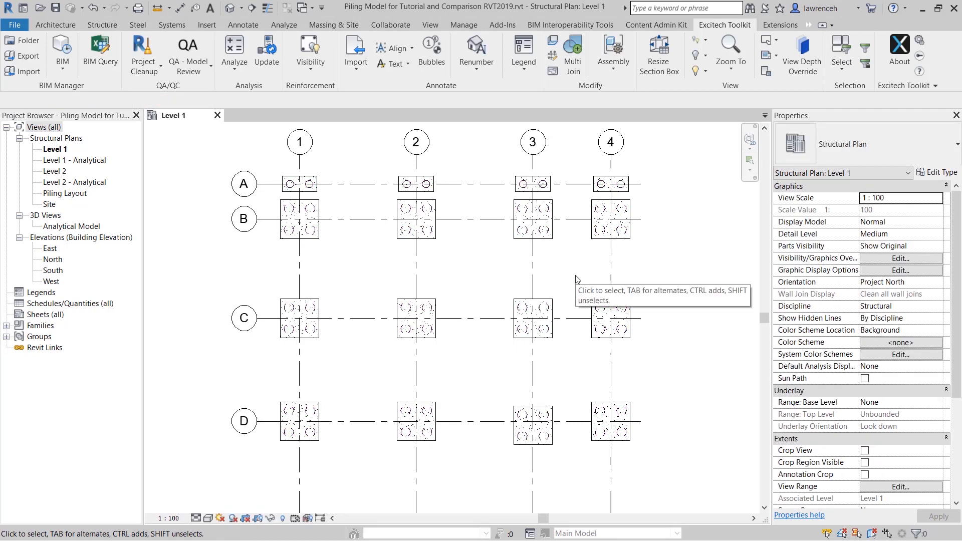
pyautogui.moveTo(624, 343)
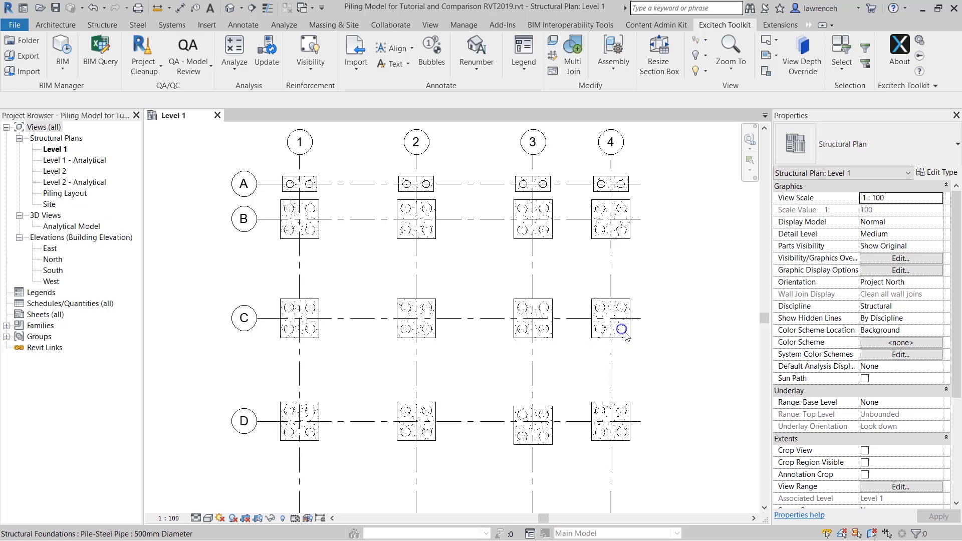
# Select a pile in the C4 cap to check its X 214574389.5 and Y 35125789.9 coordinates
pyautogui.click(623, 331)
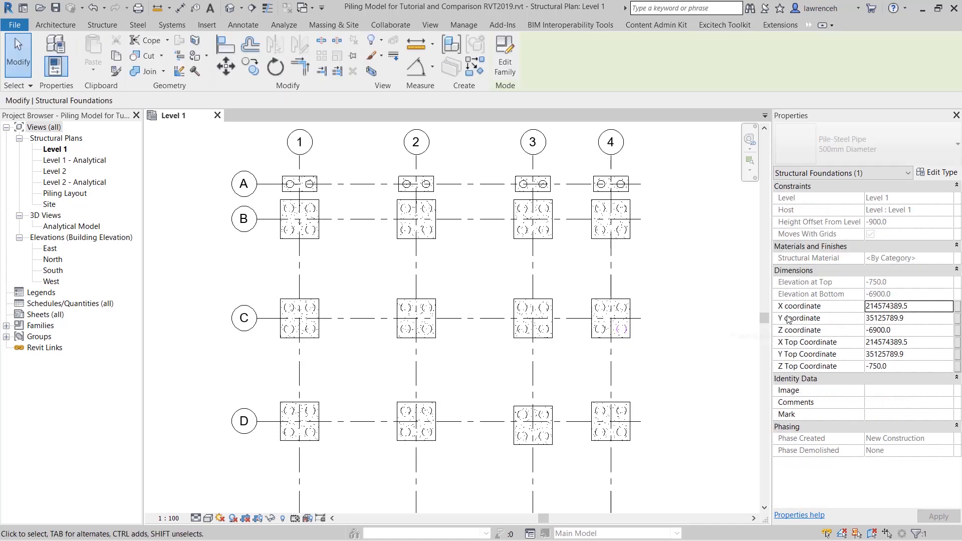
pyautogui.moveTo(836, 330)
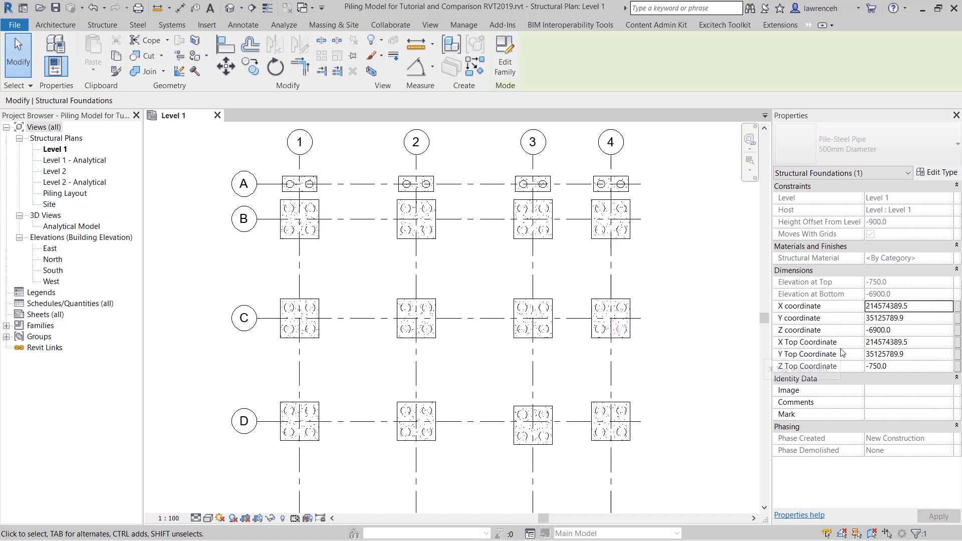
pyautogui.moveTo(817, 366)
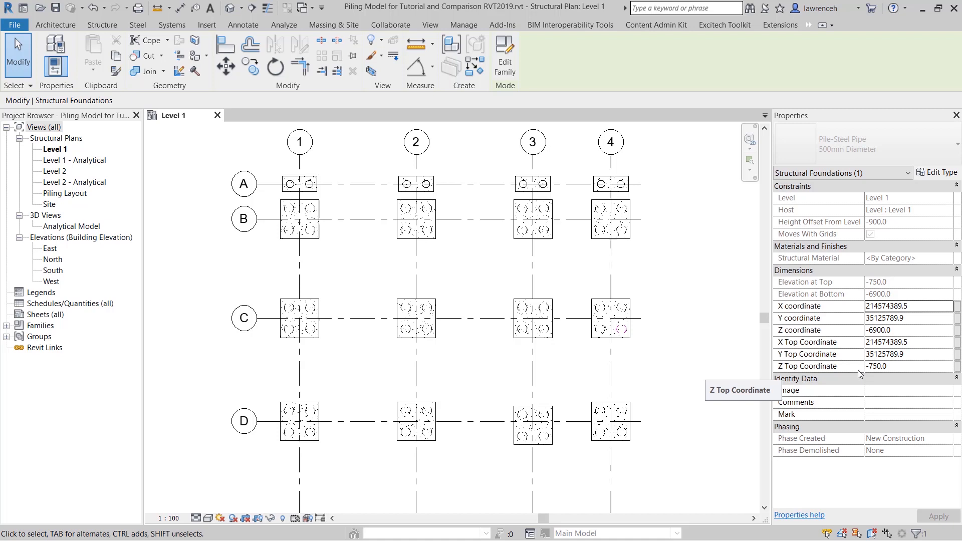
pyautogui.moveTo(899, 367)
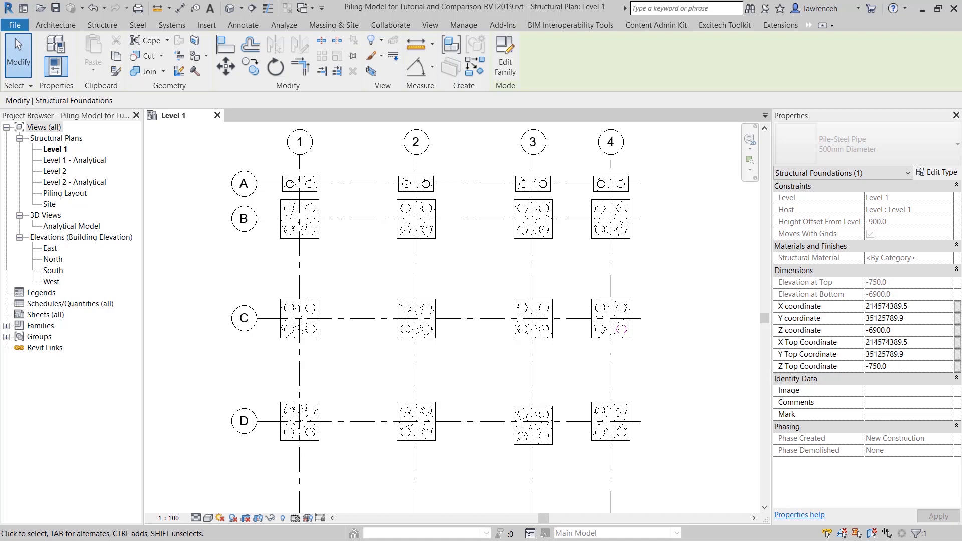
pyautogui.moveTo(719, 336)
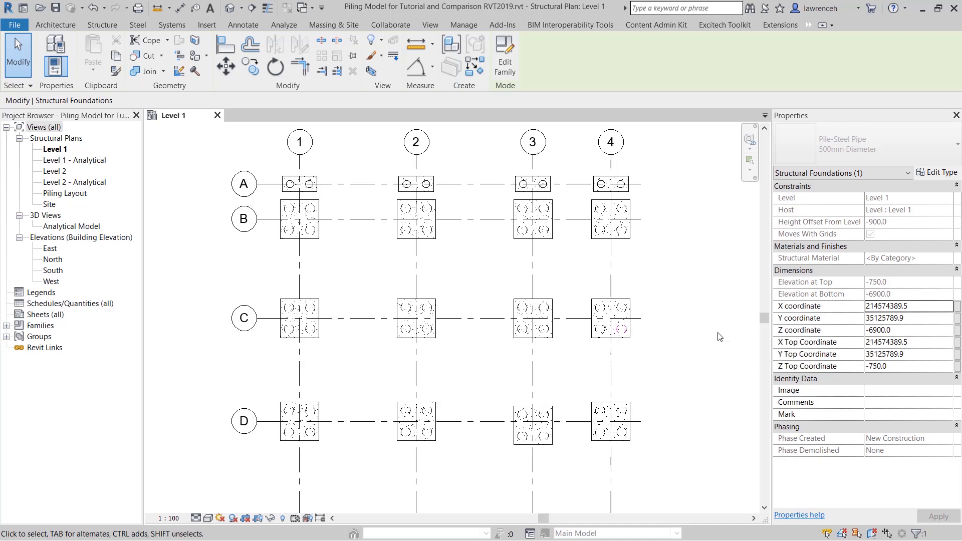
pyautogui.moveTo(80, 200)
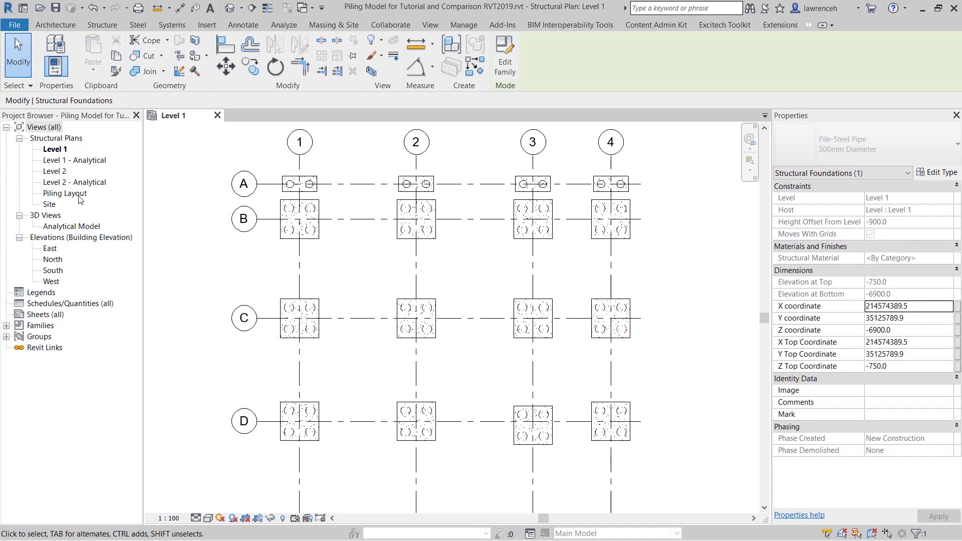
# Open the Piling Layout plan and Renumber Mark Parameter with prefix P- and format 00
pyautogui.doubleClick(64, 193)
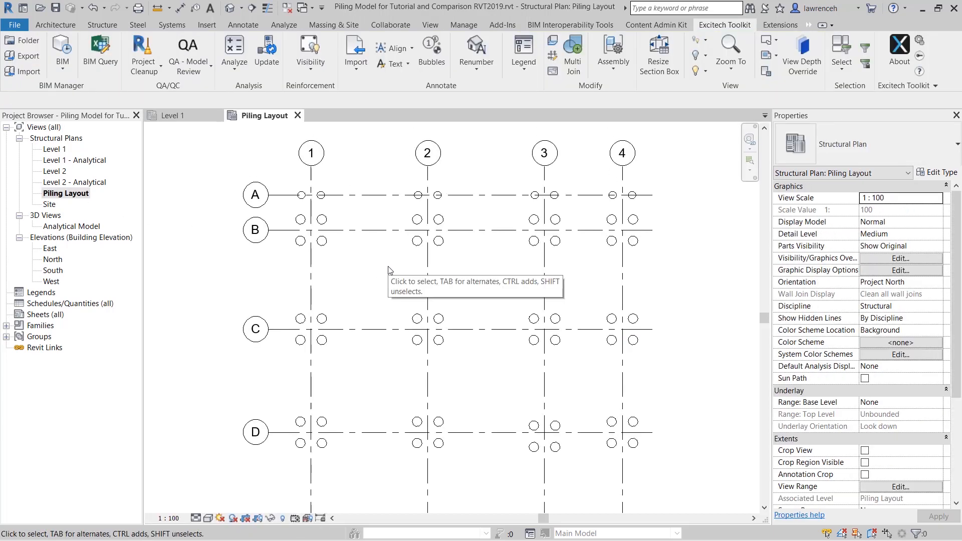
pyautogui.moveTo(390, 271)
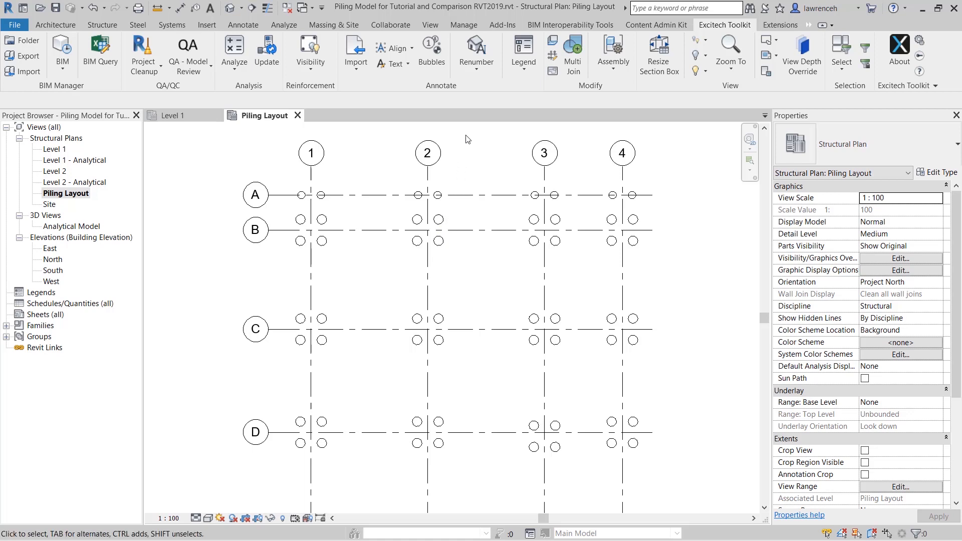
pyautogui.click(476, 52)
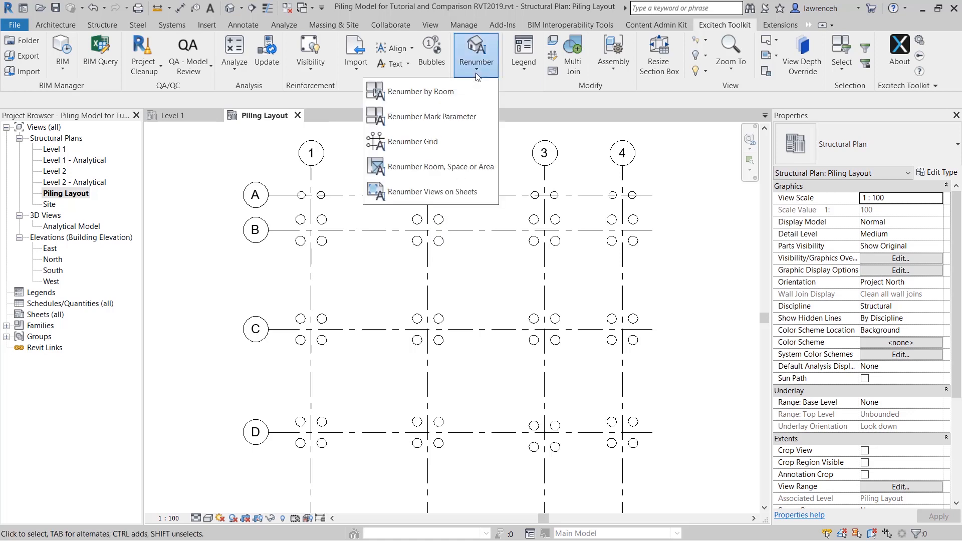
pyautogui.moveTo(497, 74)
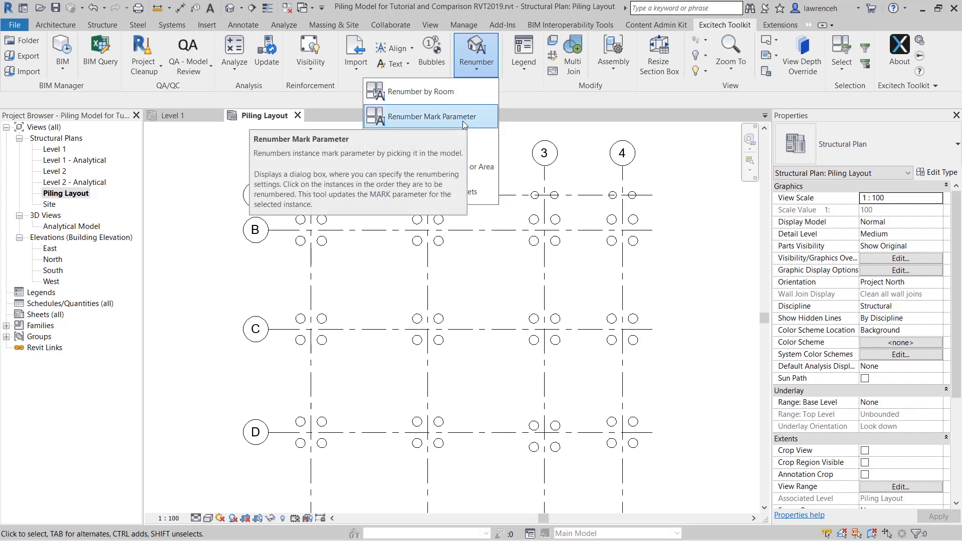
pyautogui.click(433, 117)
pyautogui.write('P-')
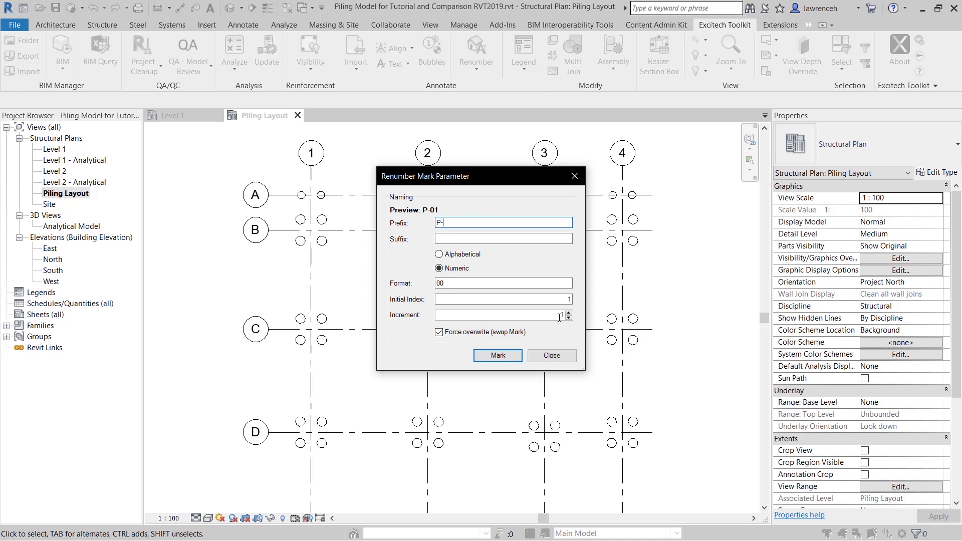
pyautogui.moveTo(533, 333)
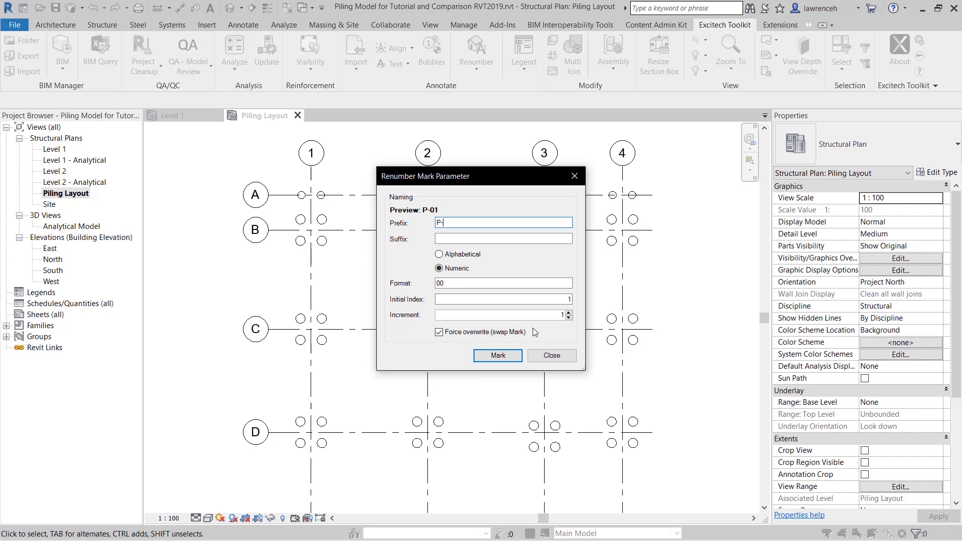
pyautogui.moveTo(536, 338)
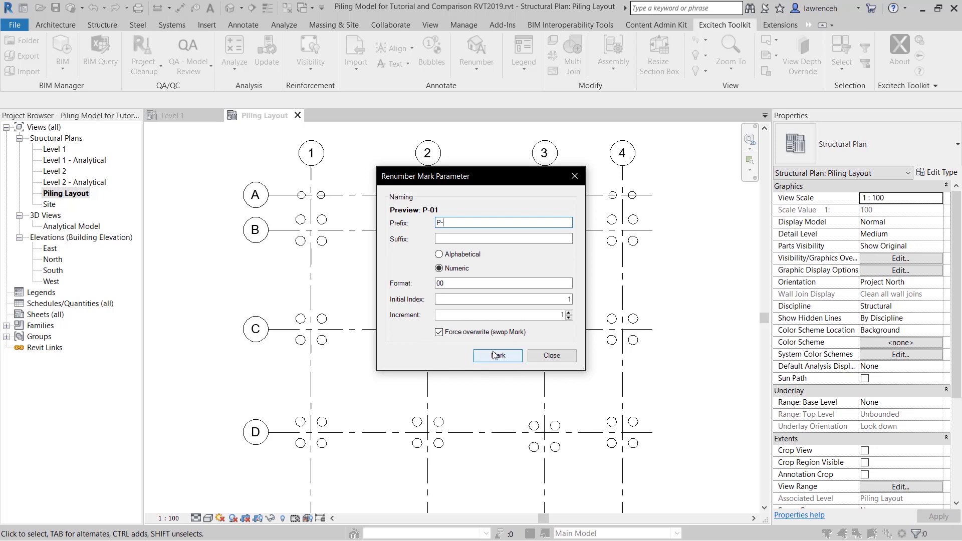
pyautogui.moveTo(504, 359)
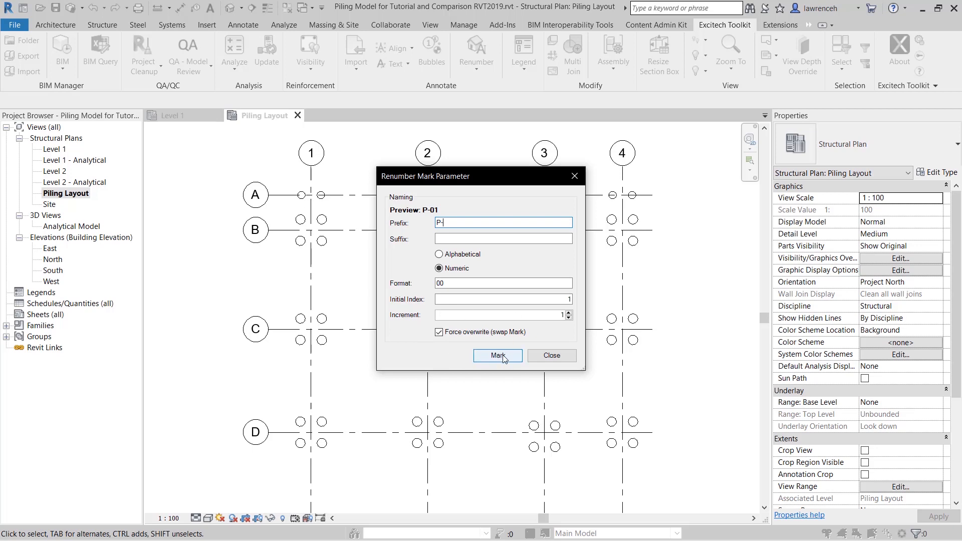
# Pick piles in order from grid A1 to D1 to assign marks from P-01, then close
pyautogui.click(497, 356)
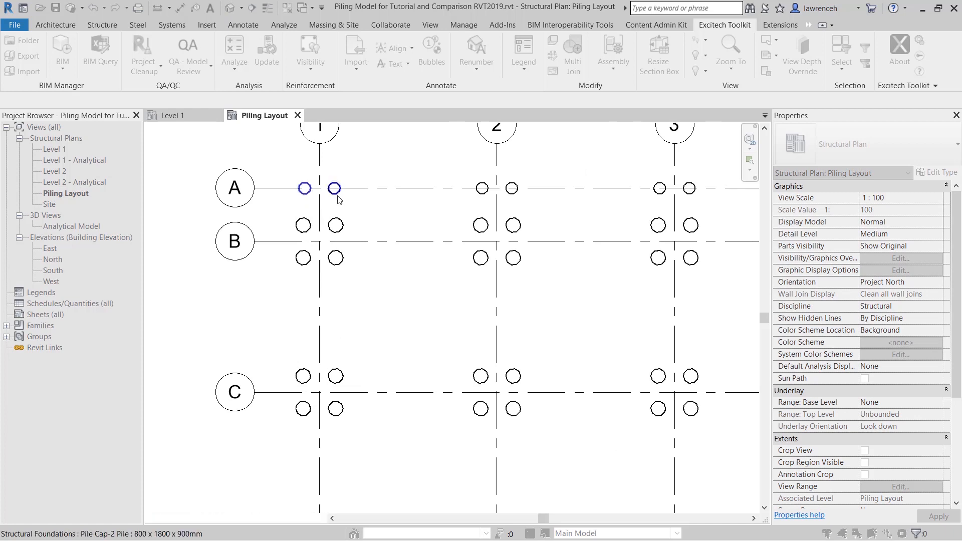
pyautogui.click(482, 188)
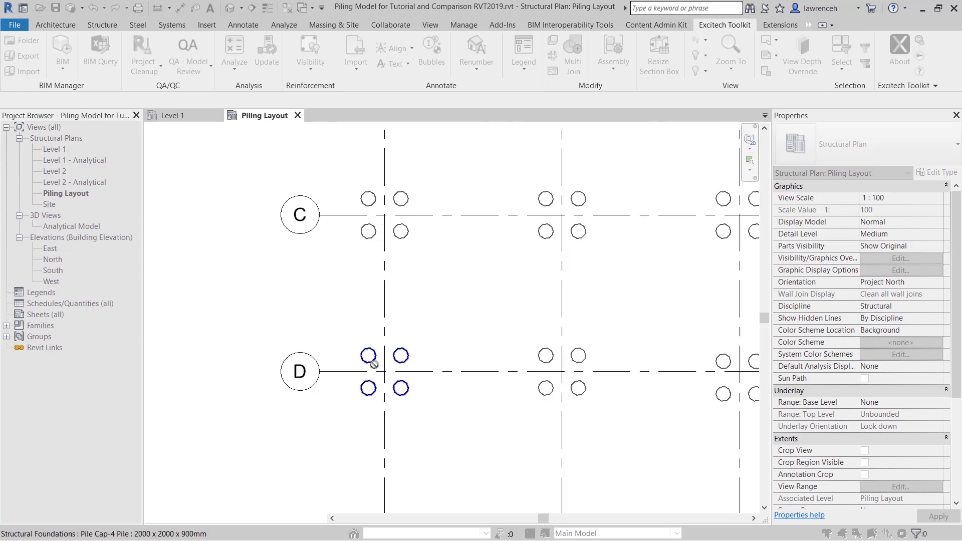
pyautogui.click(401, 356)
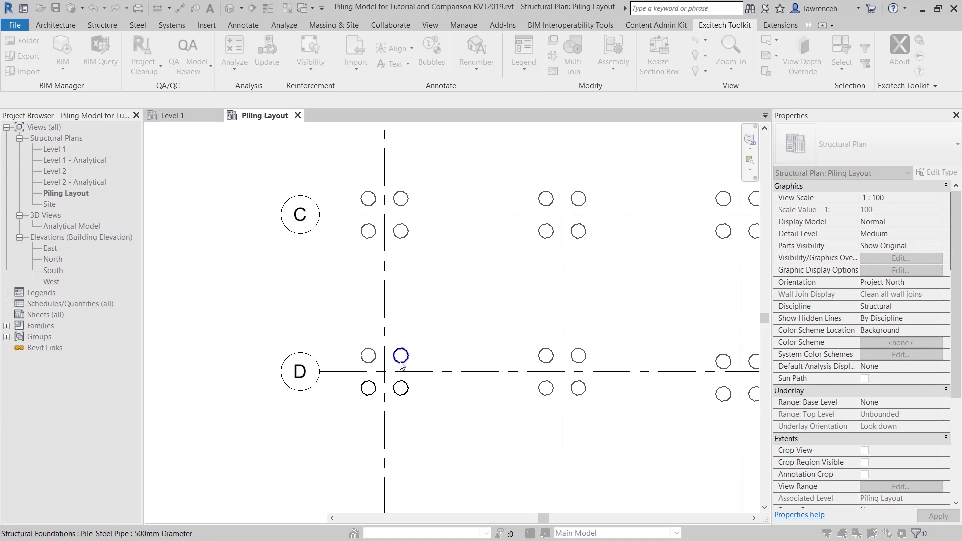
pyautogui.click(401, 388)
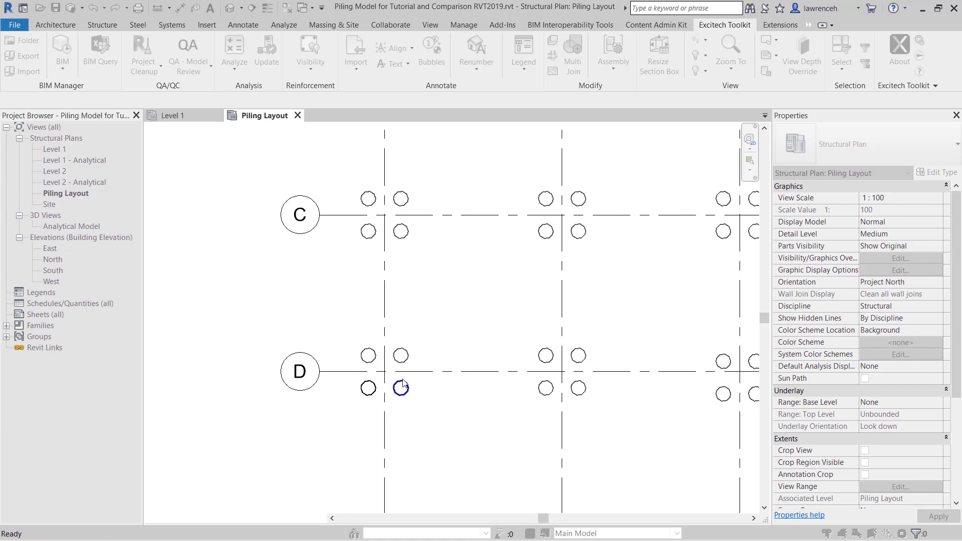
pyautogui.moveTo(468, 269)
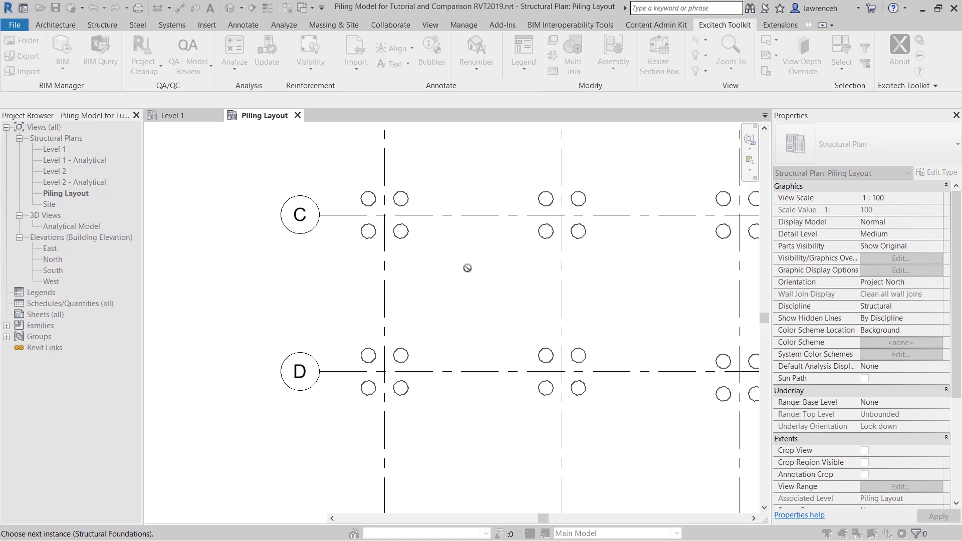
pyautogui.click(476, 49)
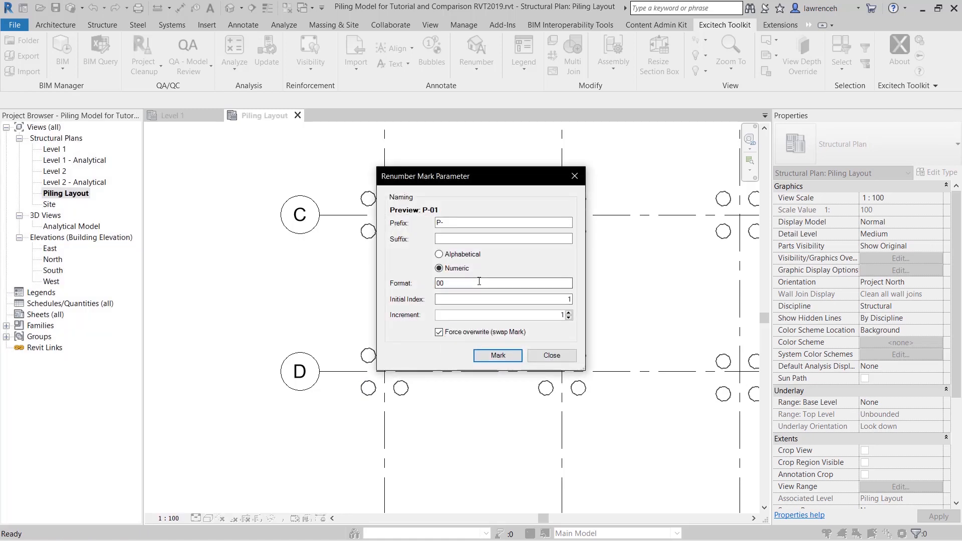
pyautogui.moveTo(550, 356)
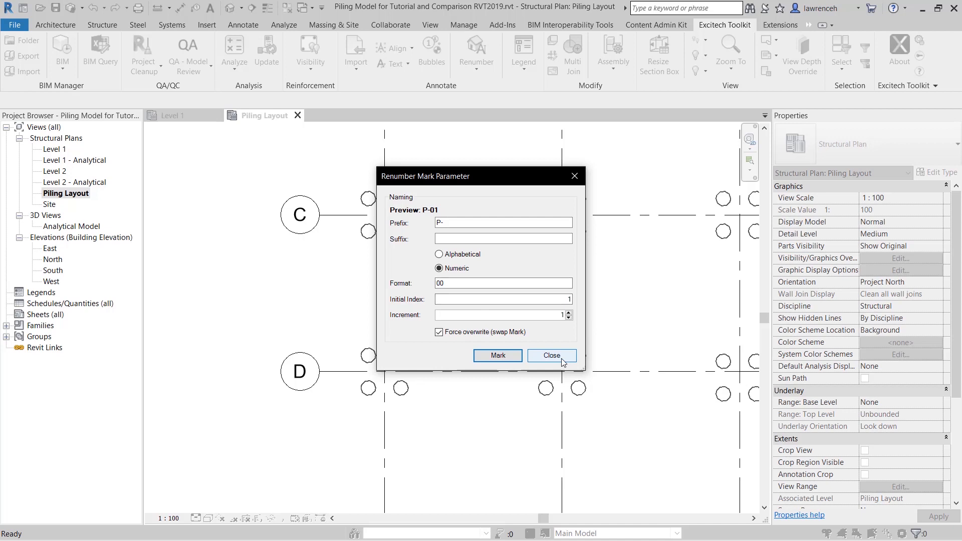
pyautogui.click(550, 356)
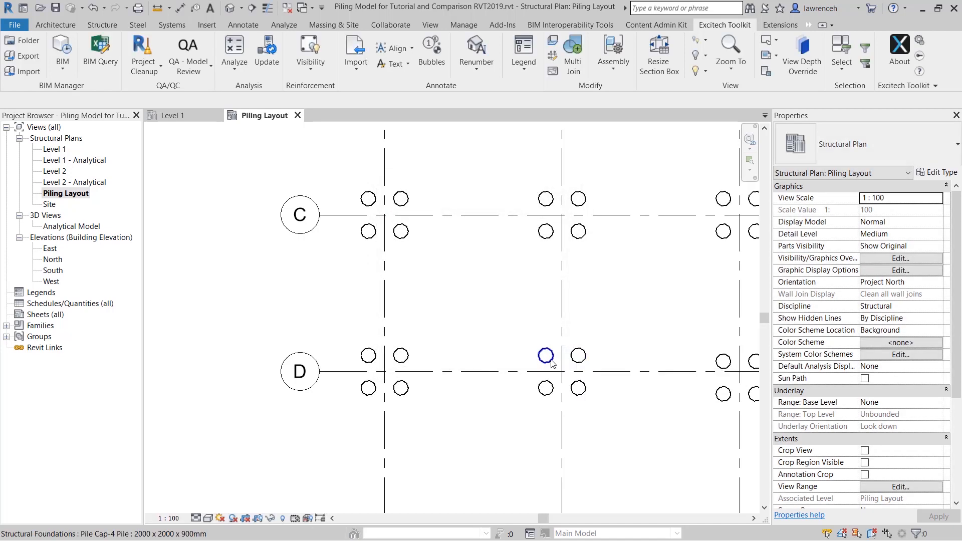
# Window-select the Piling Layout plan and filter down to the 56 Pile-Steel Pipe piles
pyautogui.click(545, 355)
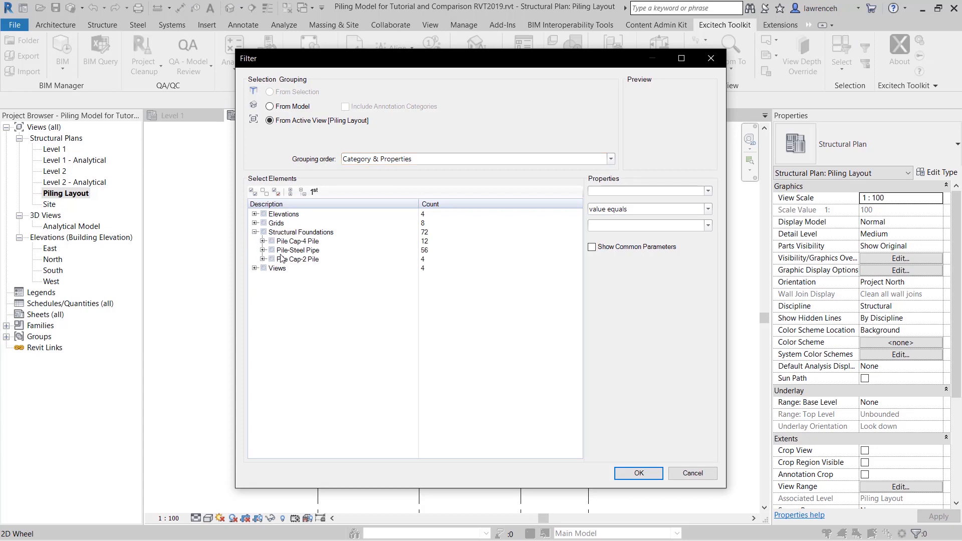
pyautogui.click(637, 473)
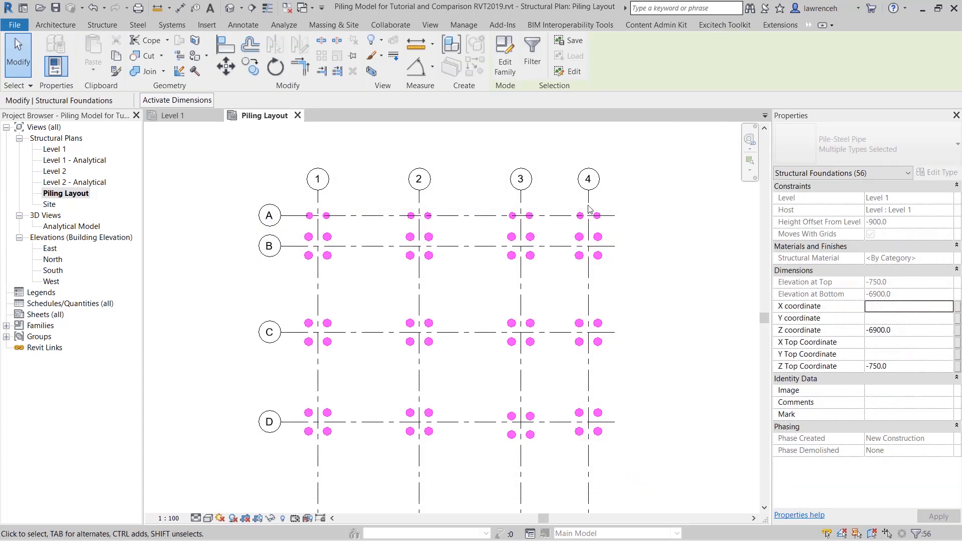
pyautogui.click(725, 24)
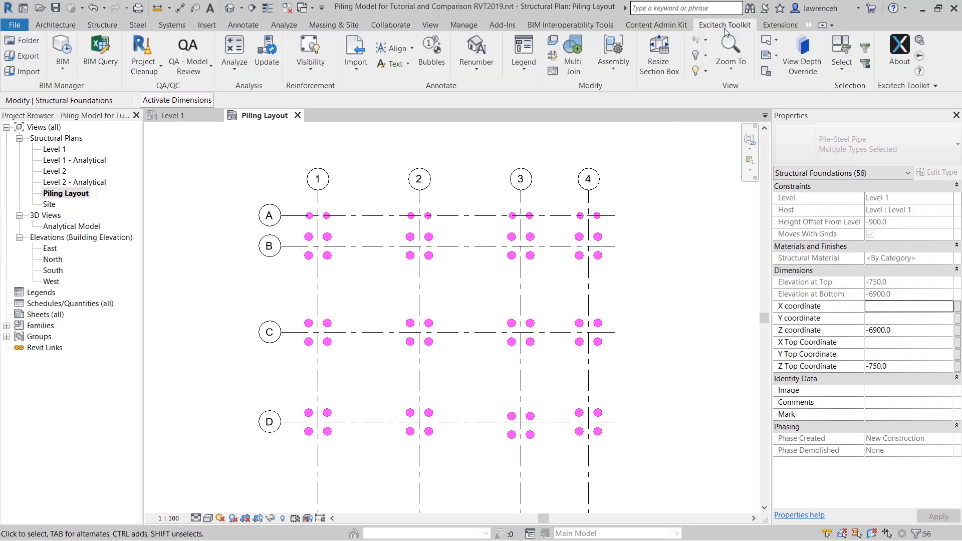
pyautogui.moveTo(209, 126)
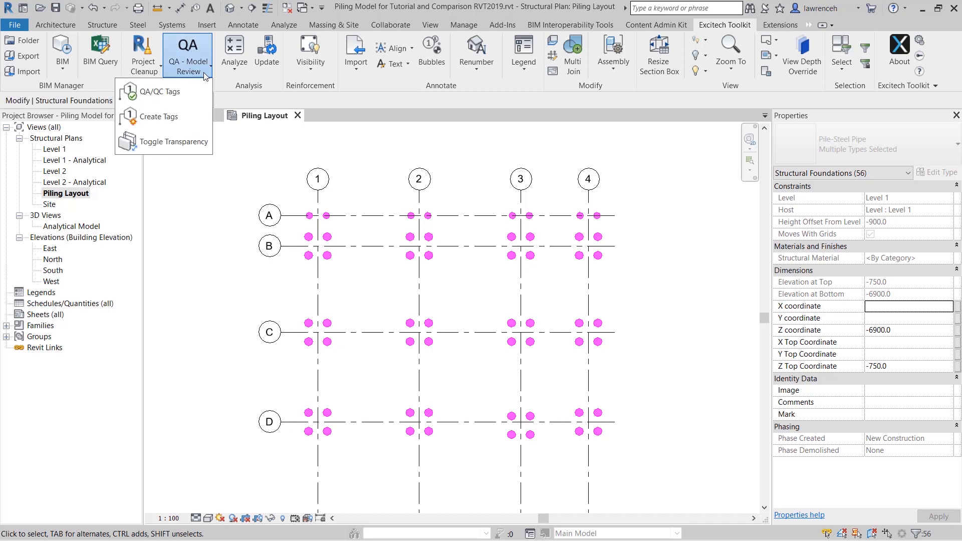
pyautogui.moveTo(160, 116)
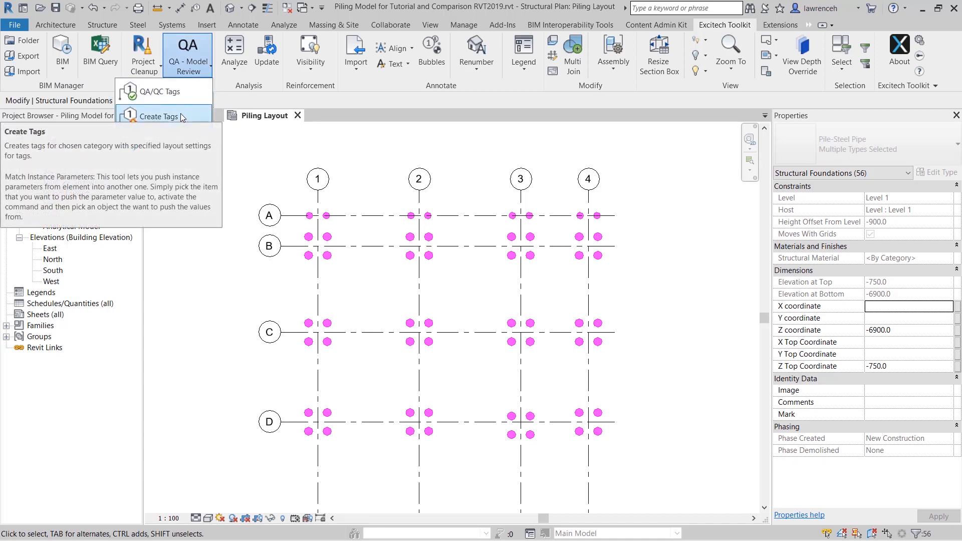
# Add a Piling tag definition for Structural Foundations, horizontal, with a Y offset of 500
pyautogui.click(161, 115)
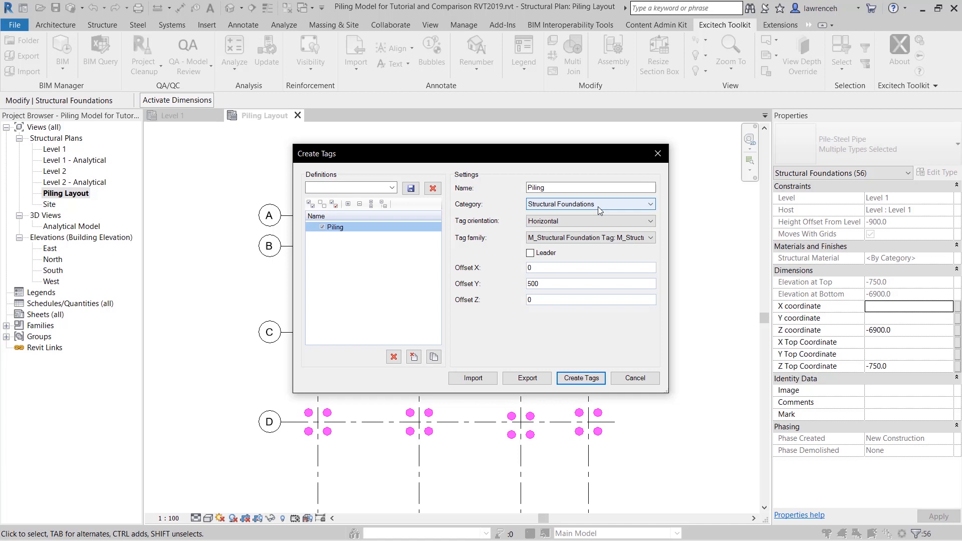
pyautogui.moveTo(468, 227)
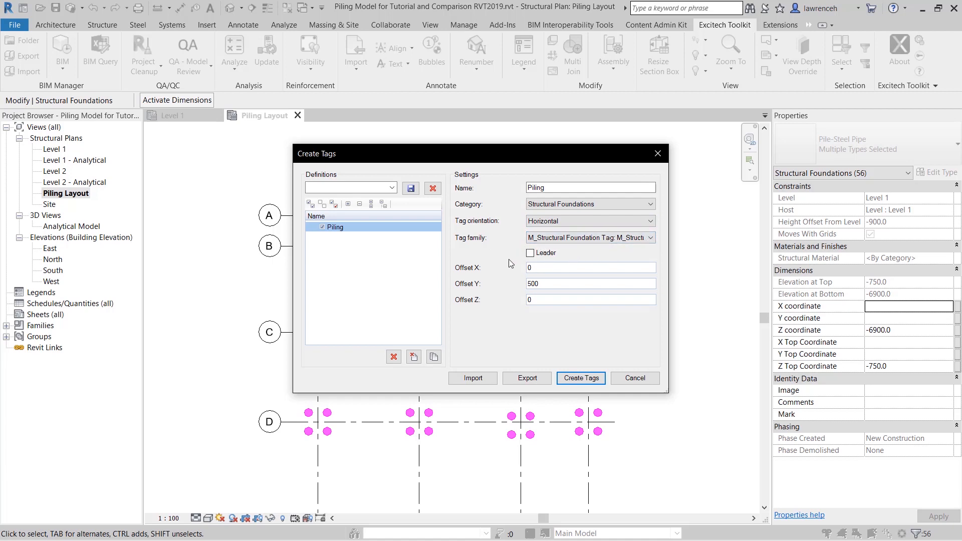
pyautogui.moveTo(513, 287)
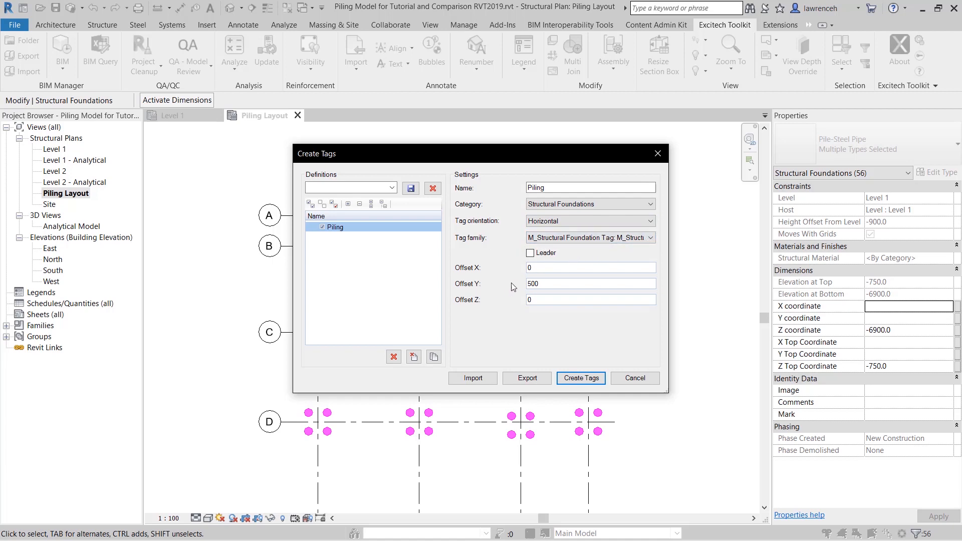
pyautogui.moveTo(526, 287)
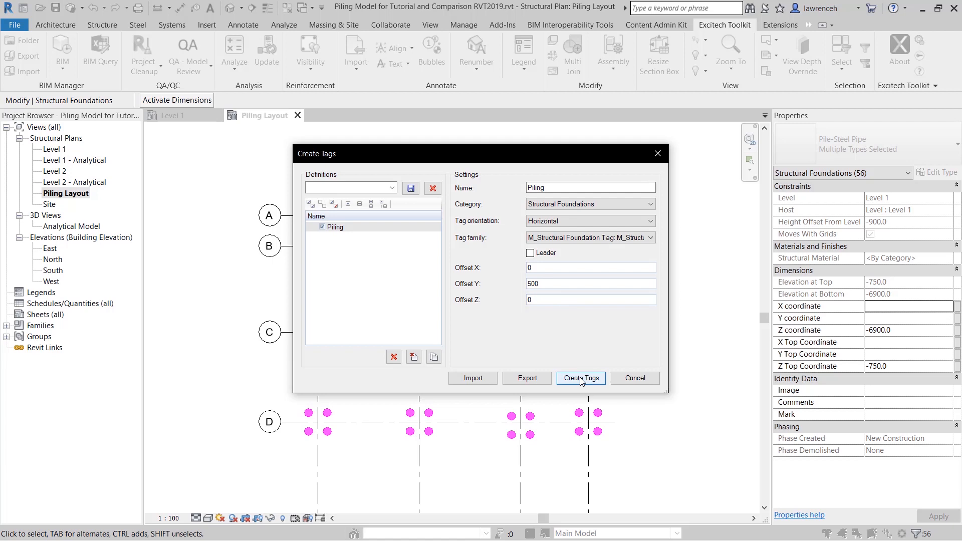
# Place P-01 to P-57 mark tags beside every pile and open the View Schedules menu
pyautogui.click(580, 378)
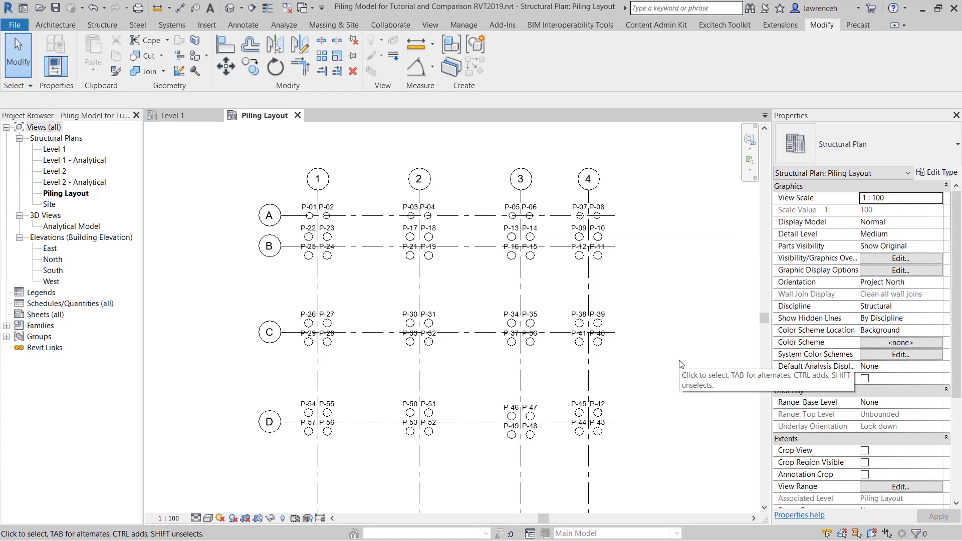
pyautogui.moveTo(685, 367)
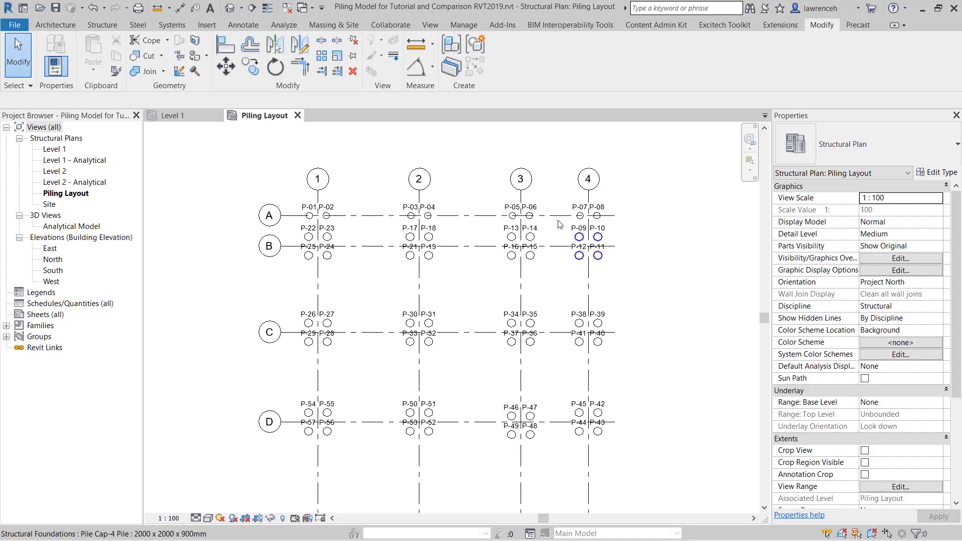
pyautogui.click(429, 25)
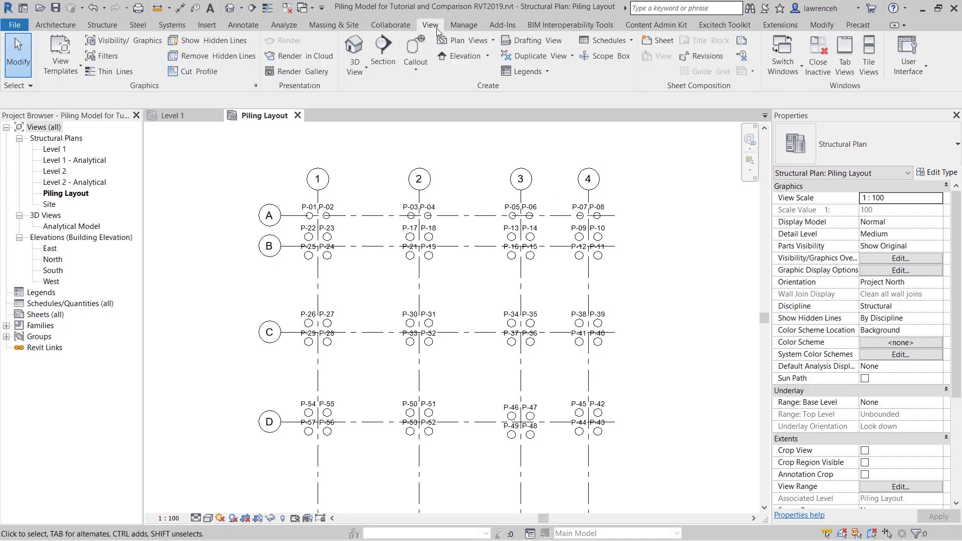
pyautogui.click(626, 40)
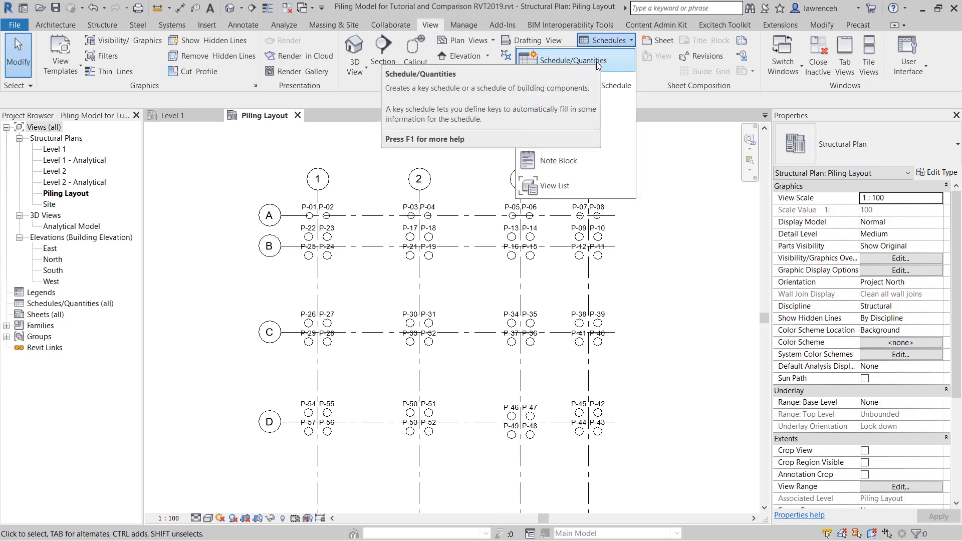
# Create a Structural Foundations schedule named 'Piling Schedule'
pyautogui.click(574, 61)
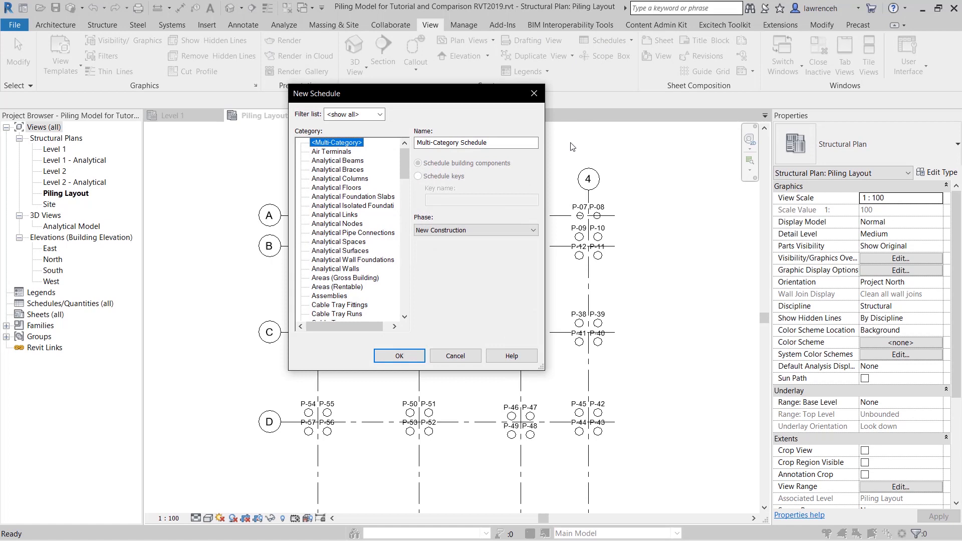
pyautogui.scroll(-3)
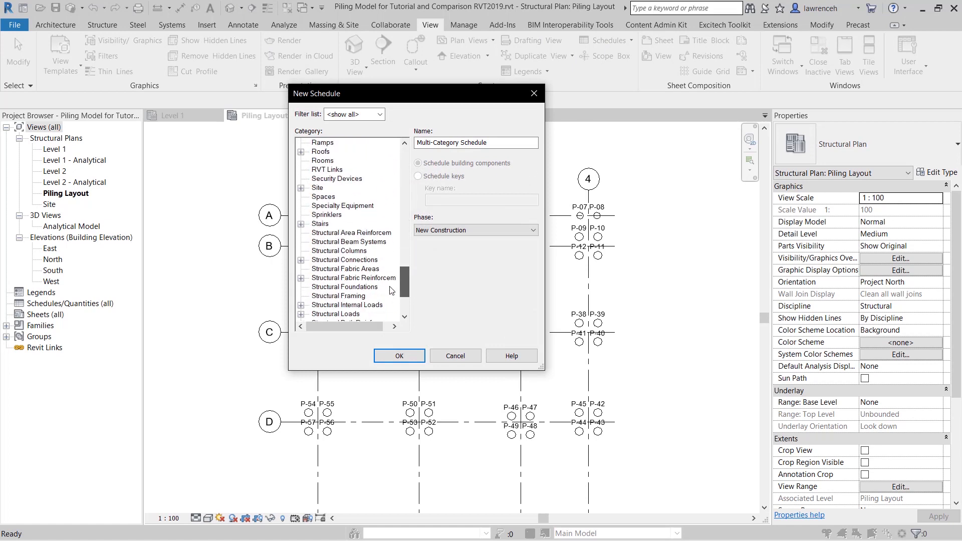
pyautogui.click(345, 268)
pyautogui.write('P')
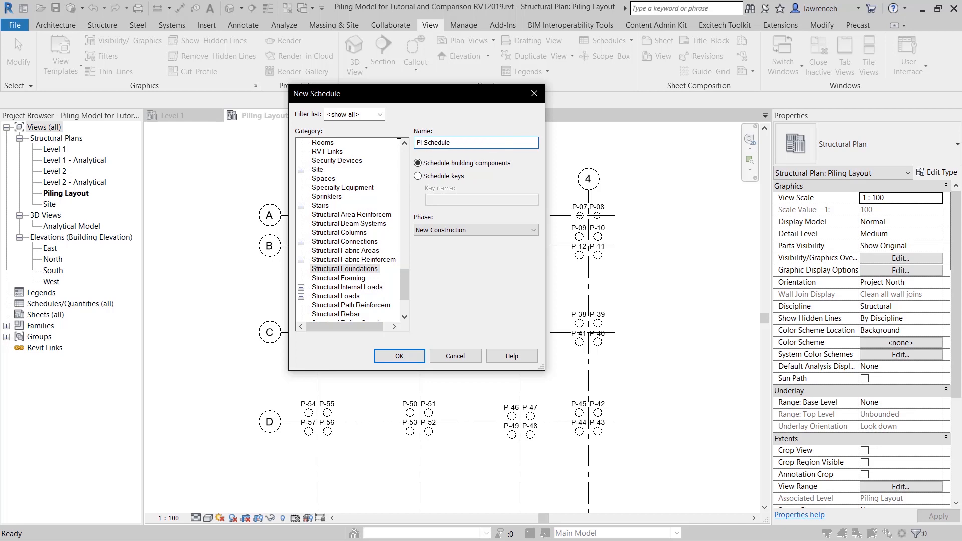
pyautogui.write('iling Schedule')
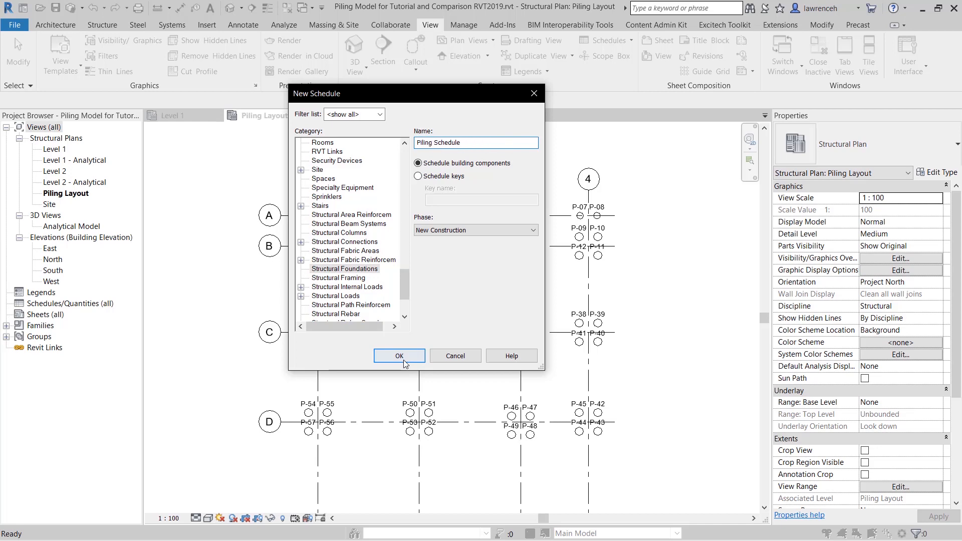
pyautogui.click(399, 356)
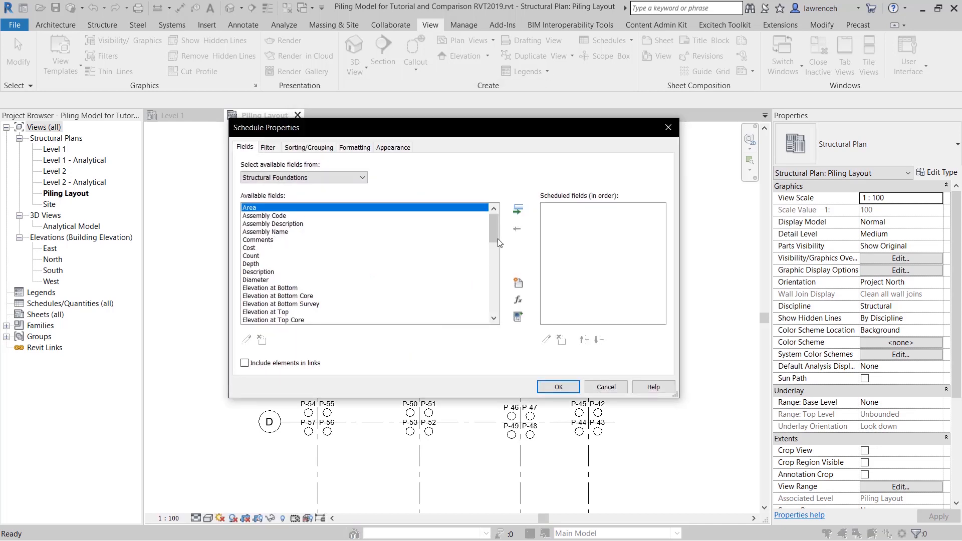
# Add Type, X Top Coordinate and Z Top Coordinate to the schedule's scheduled fields
pyautogui.scroll(-3)
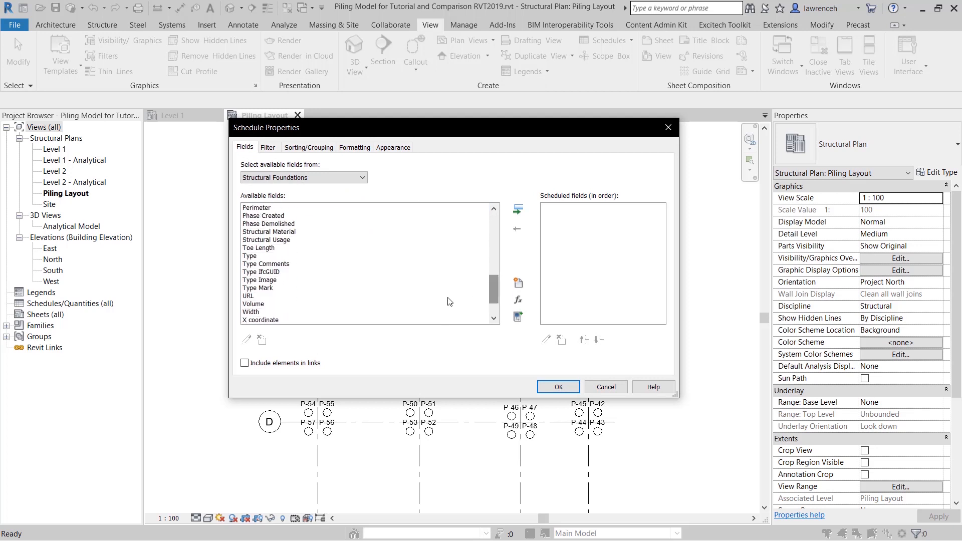
pyautogui.scroll(-3)
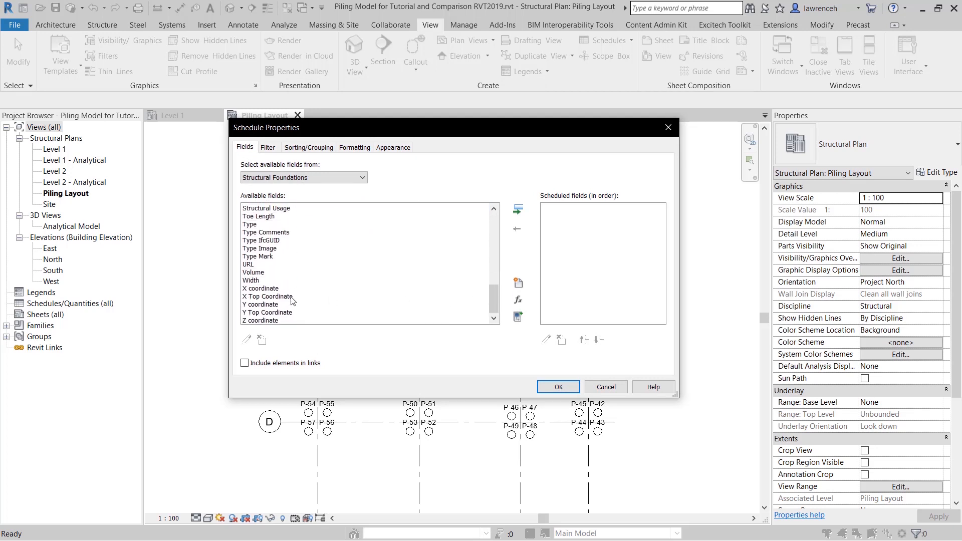
pyautogui.scroll(3)
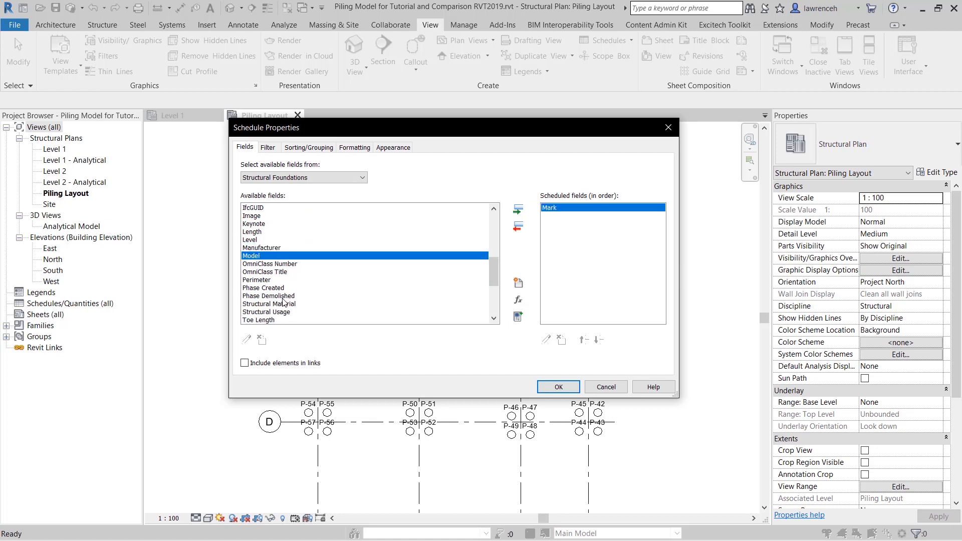
pyautogui.click(257, 296)
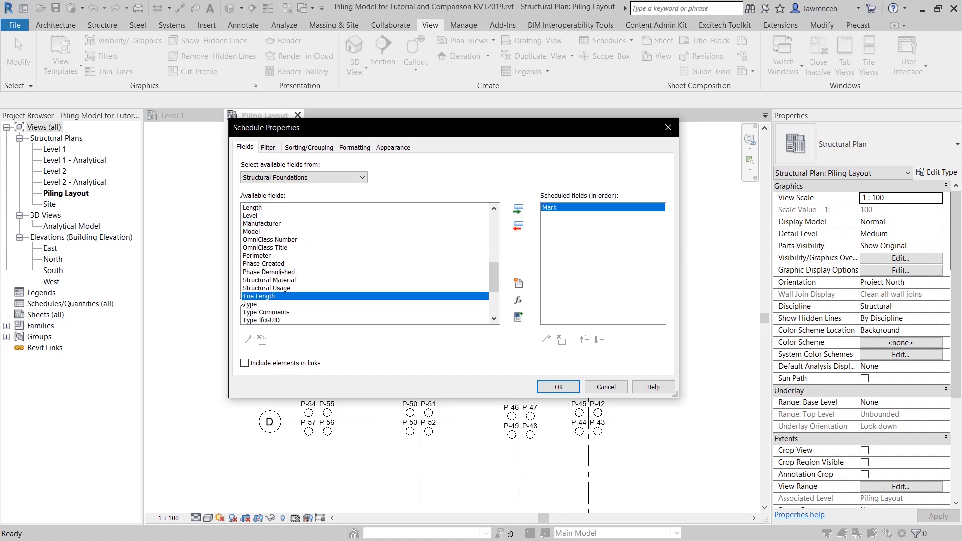
pyautogui.click(518, 209)
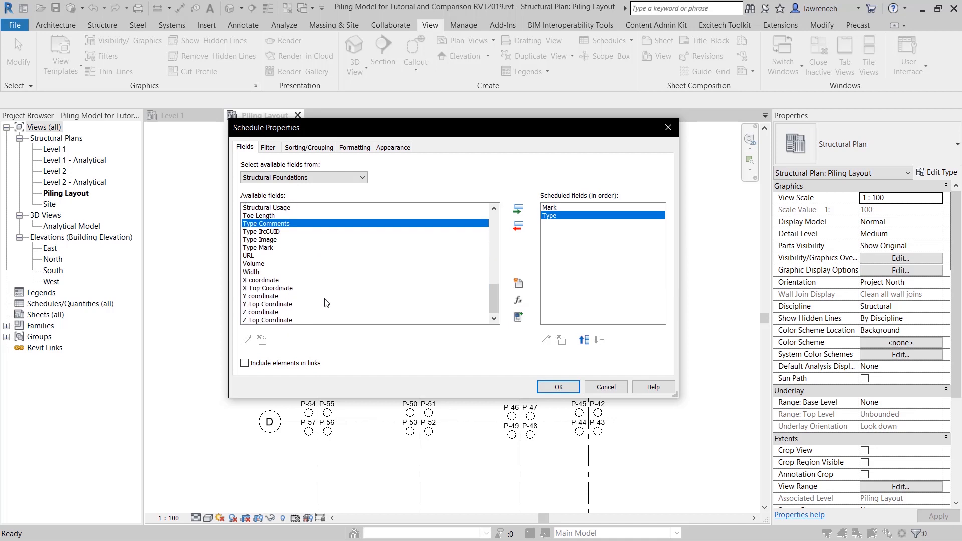
pyautogui.moveTo(267, 289)
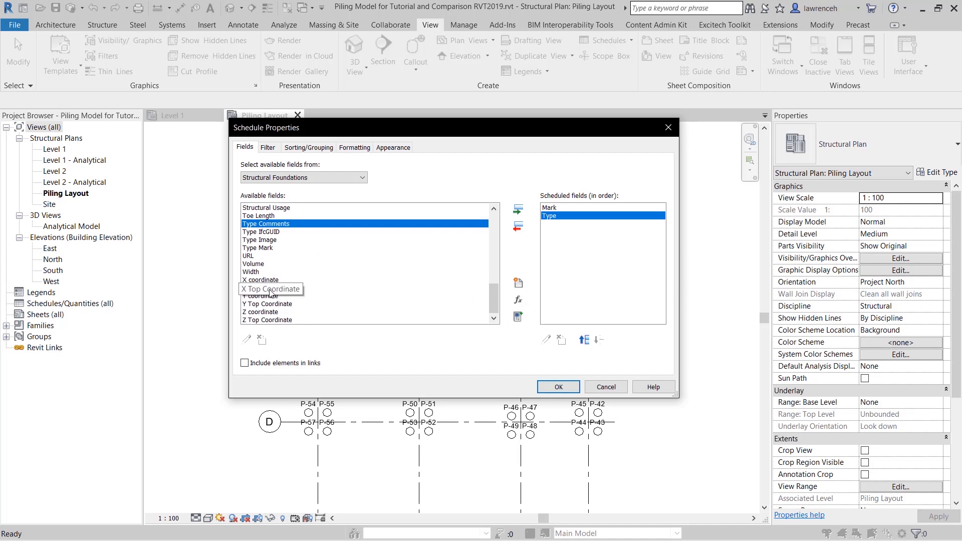
pyautogui.click(517, 208)
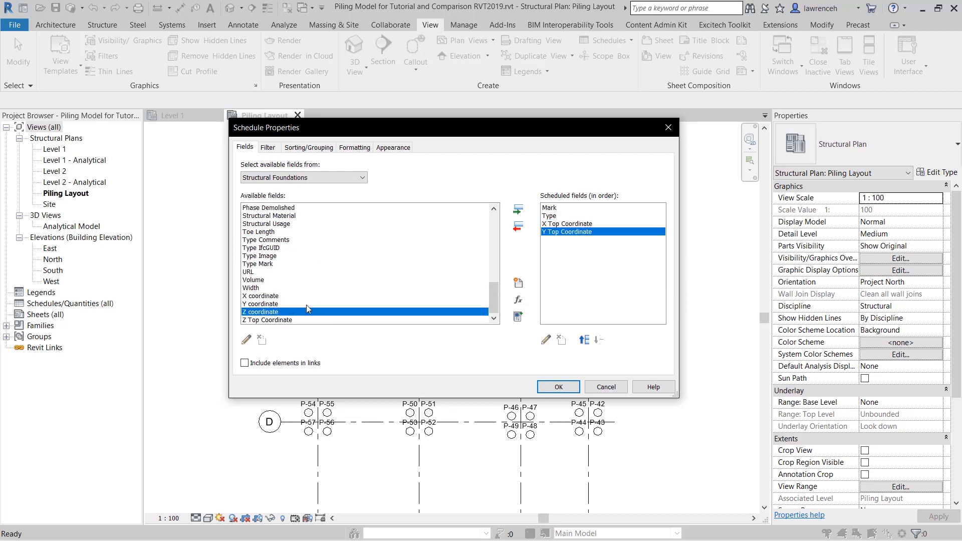
pyautogui.moveTo(288, 330)
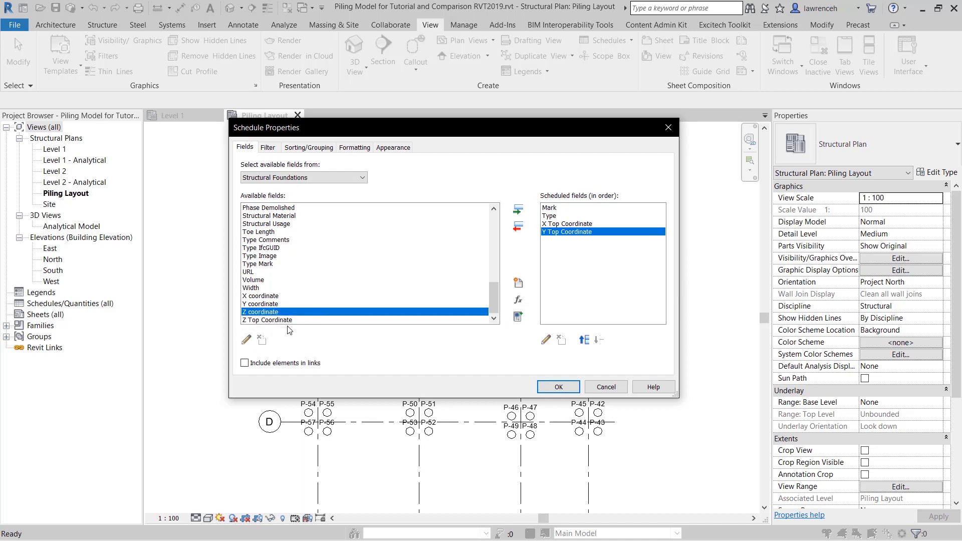
pyautogui.moveTo(288, 321)
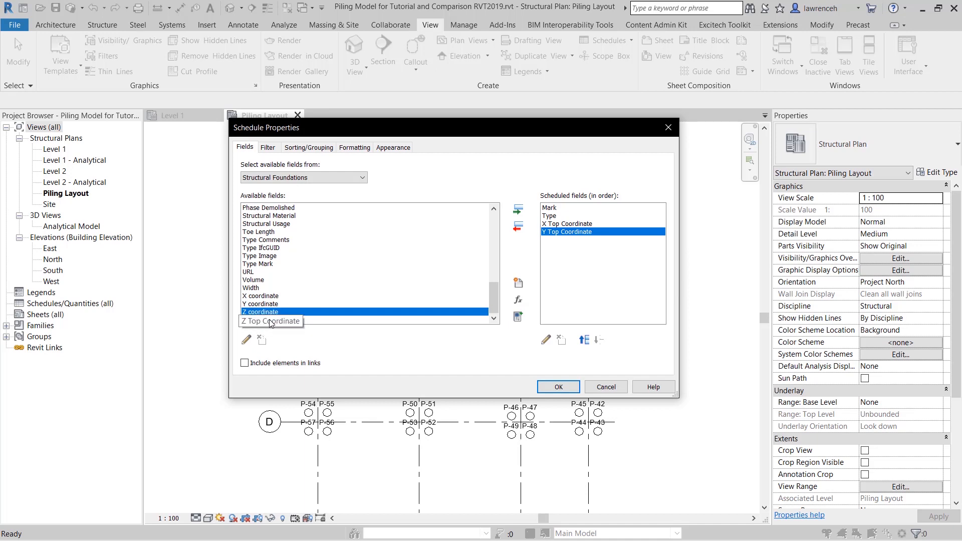
pyautogui.click(518, 209)
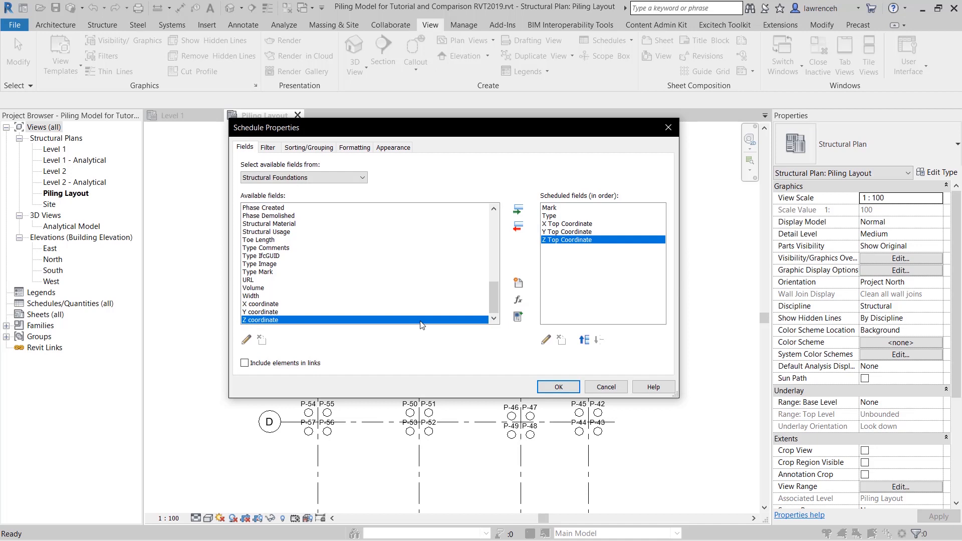
pyautogui.moveTo(309, 147)
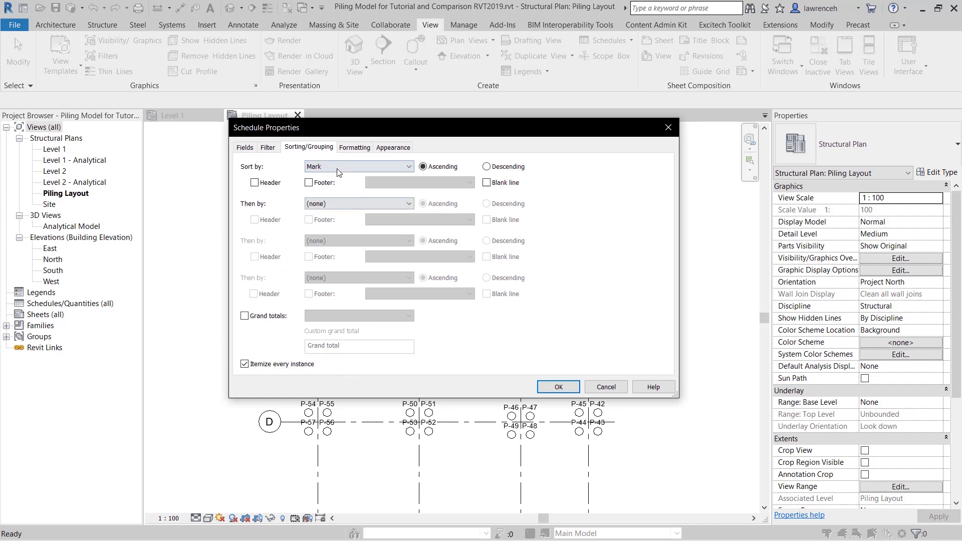
pyautogui.moveTo(268, 148)
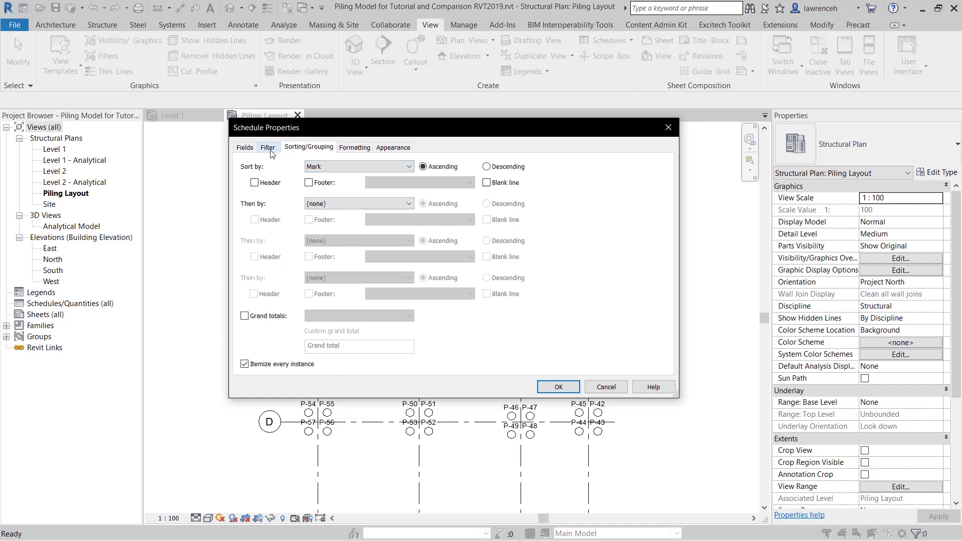
# Filter the schedule to Mark beginning with 'P' and open the Piling Schedule
pyautogui.click(268, 148)
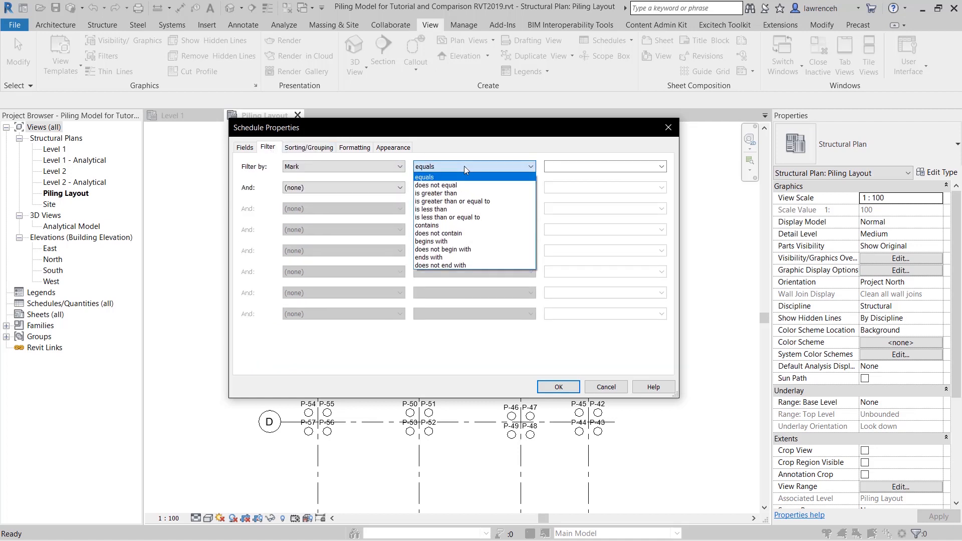
pyautogui.click(443, 241)
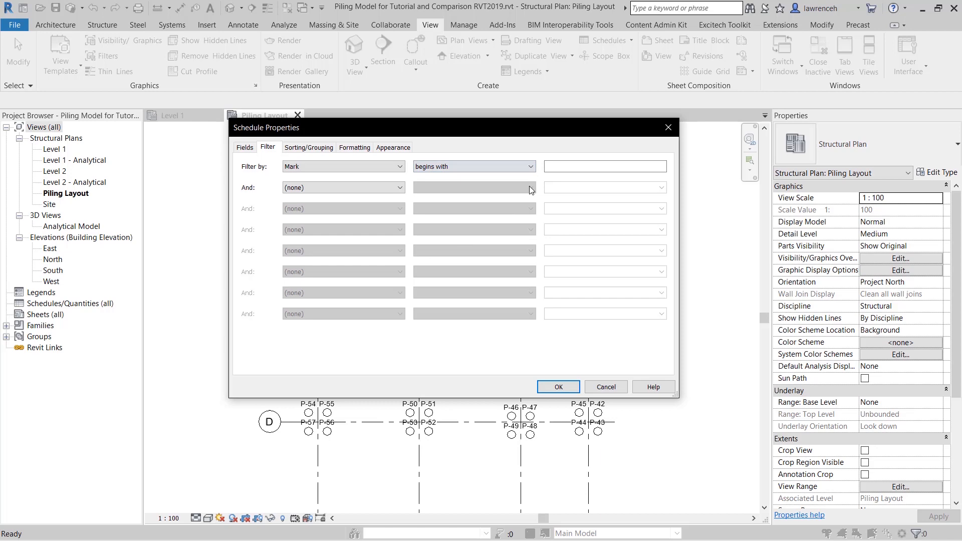
pyautogui.write('P')
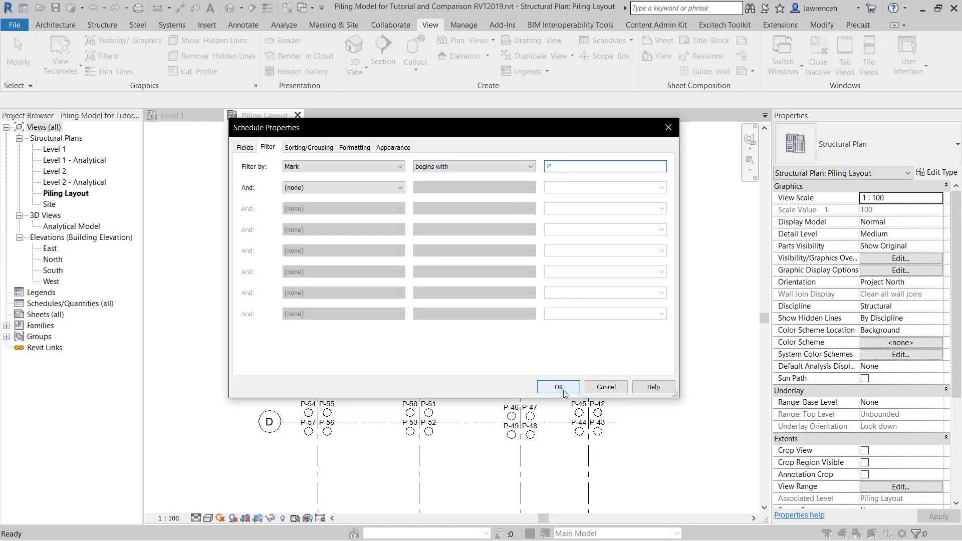
pyautogui.click(558, 386)
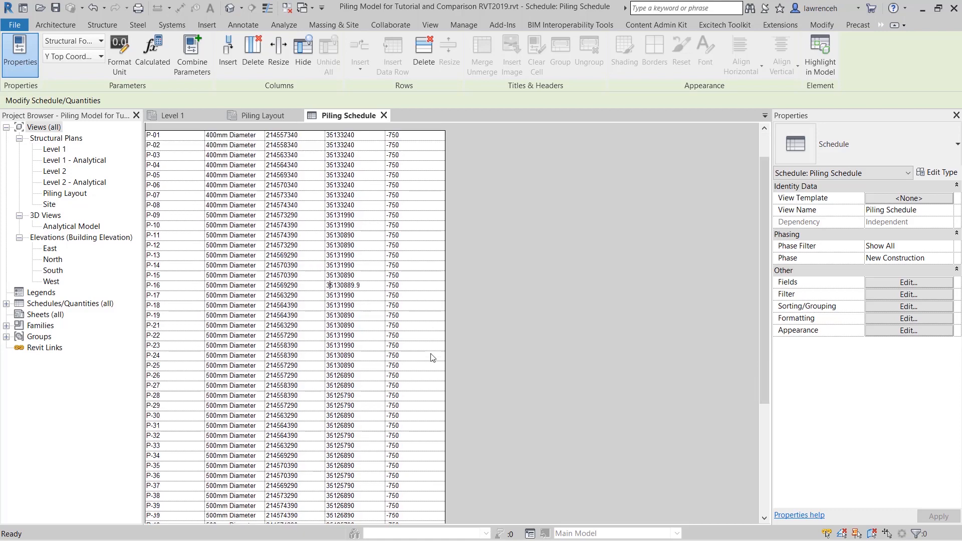